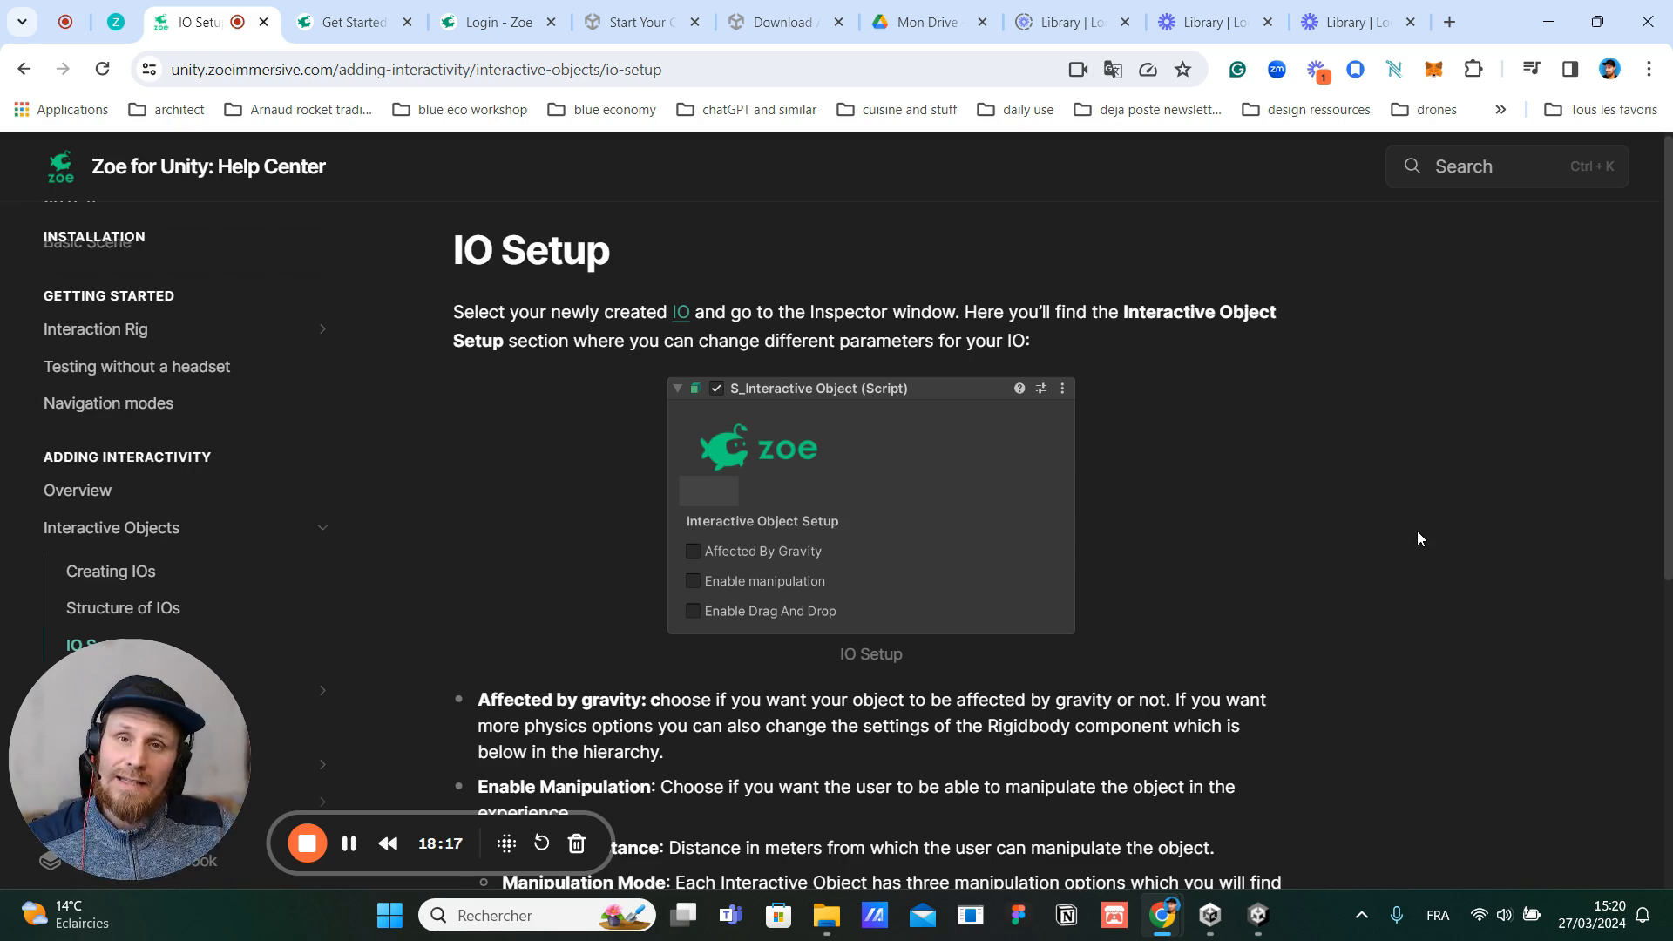
# Leave the Zoe IO Setup docs in Chrome and switch to the Unity editor.
pyautogui.click(1256, 915)
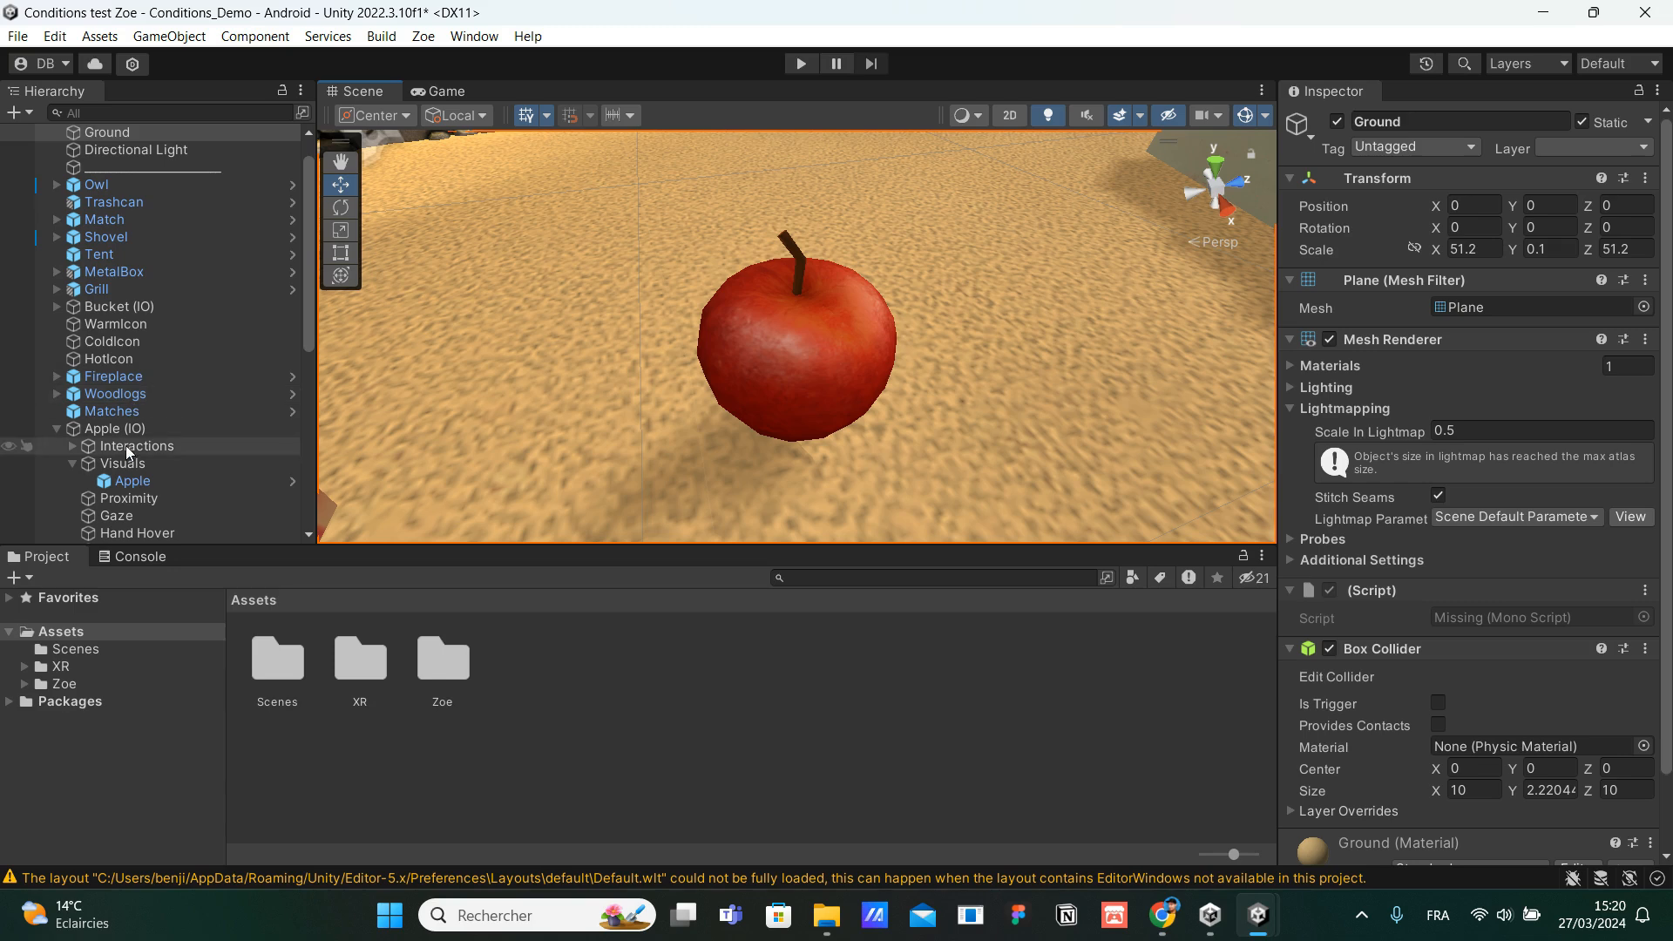
# Select the Apple (IO) object to show its S_Interactive Object settings.
pyautogui.click(115, 428)
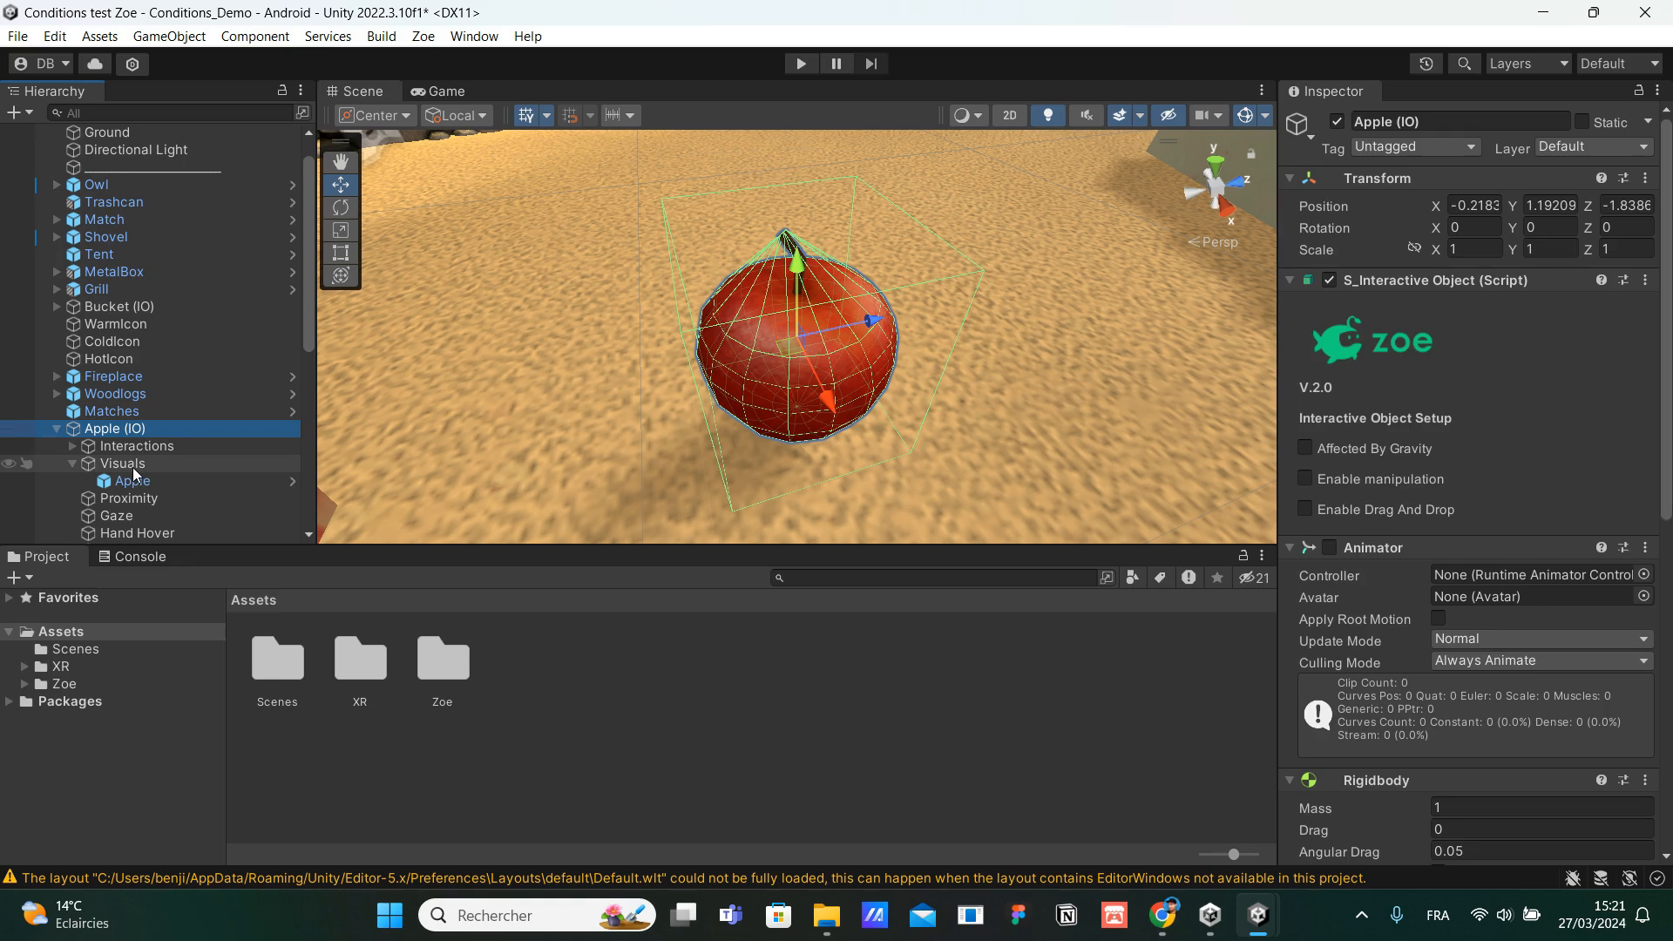
pyautogui.click(115, 429)
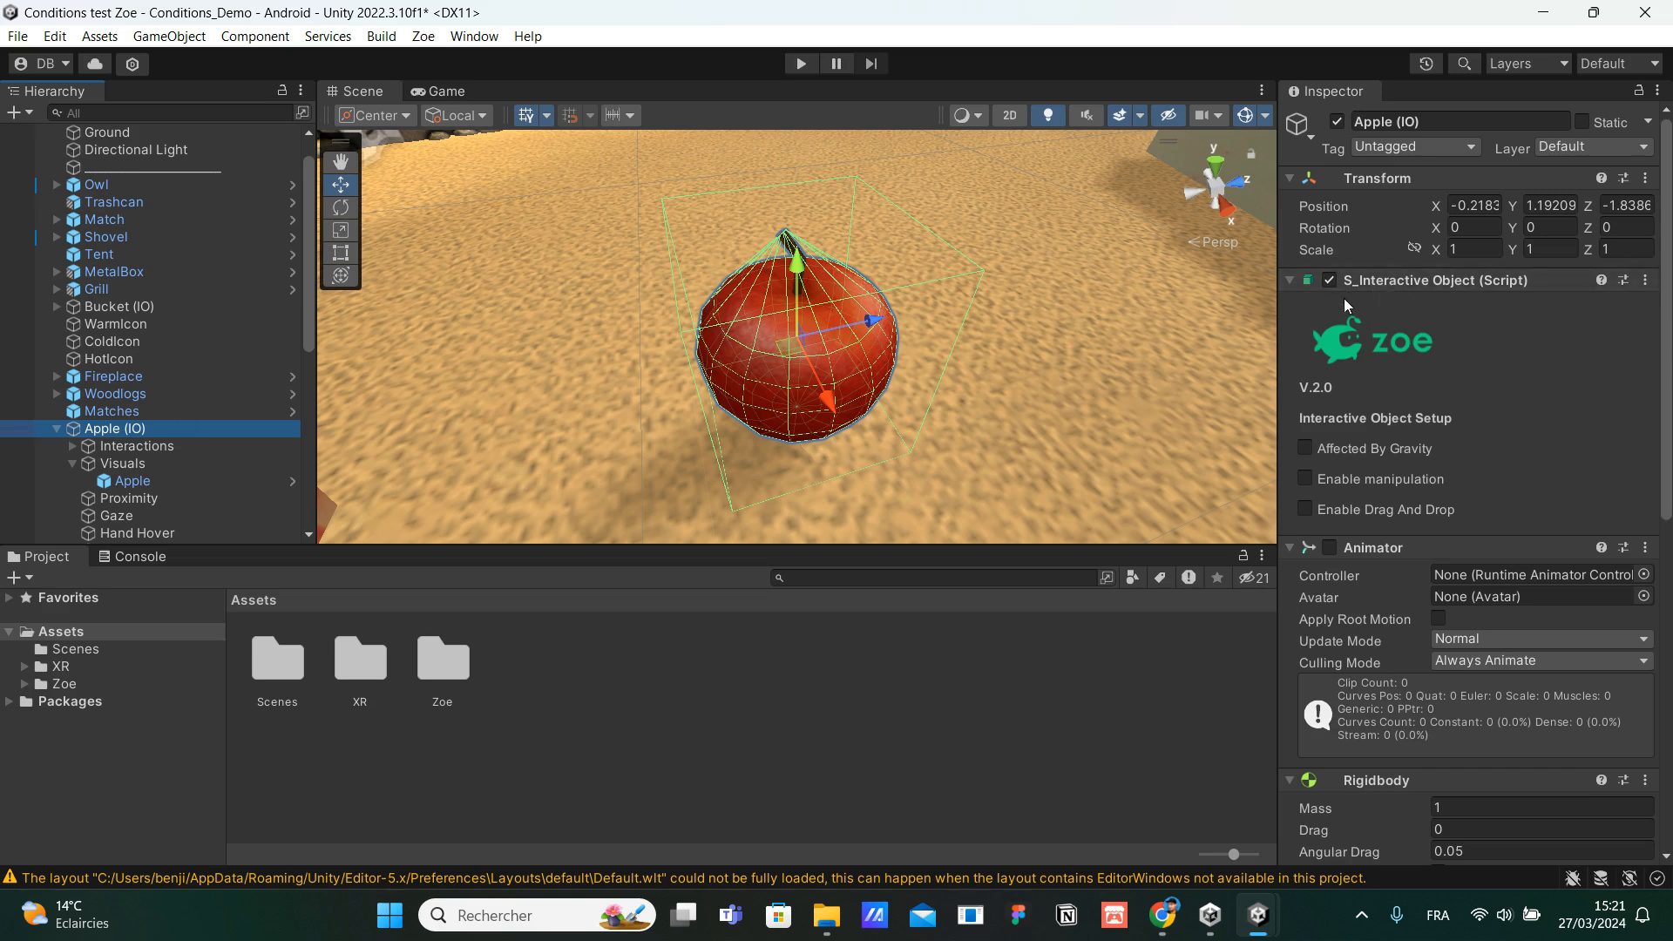
pyautogui.moveTo(1584, 294)
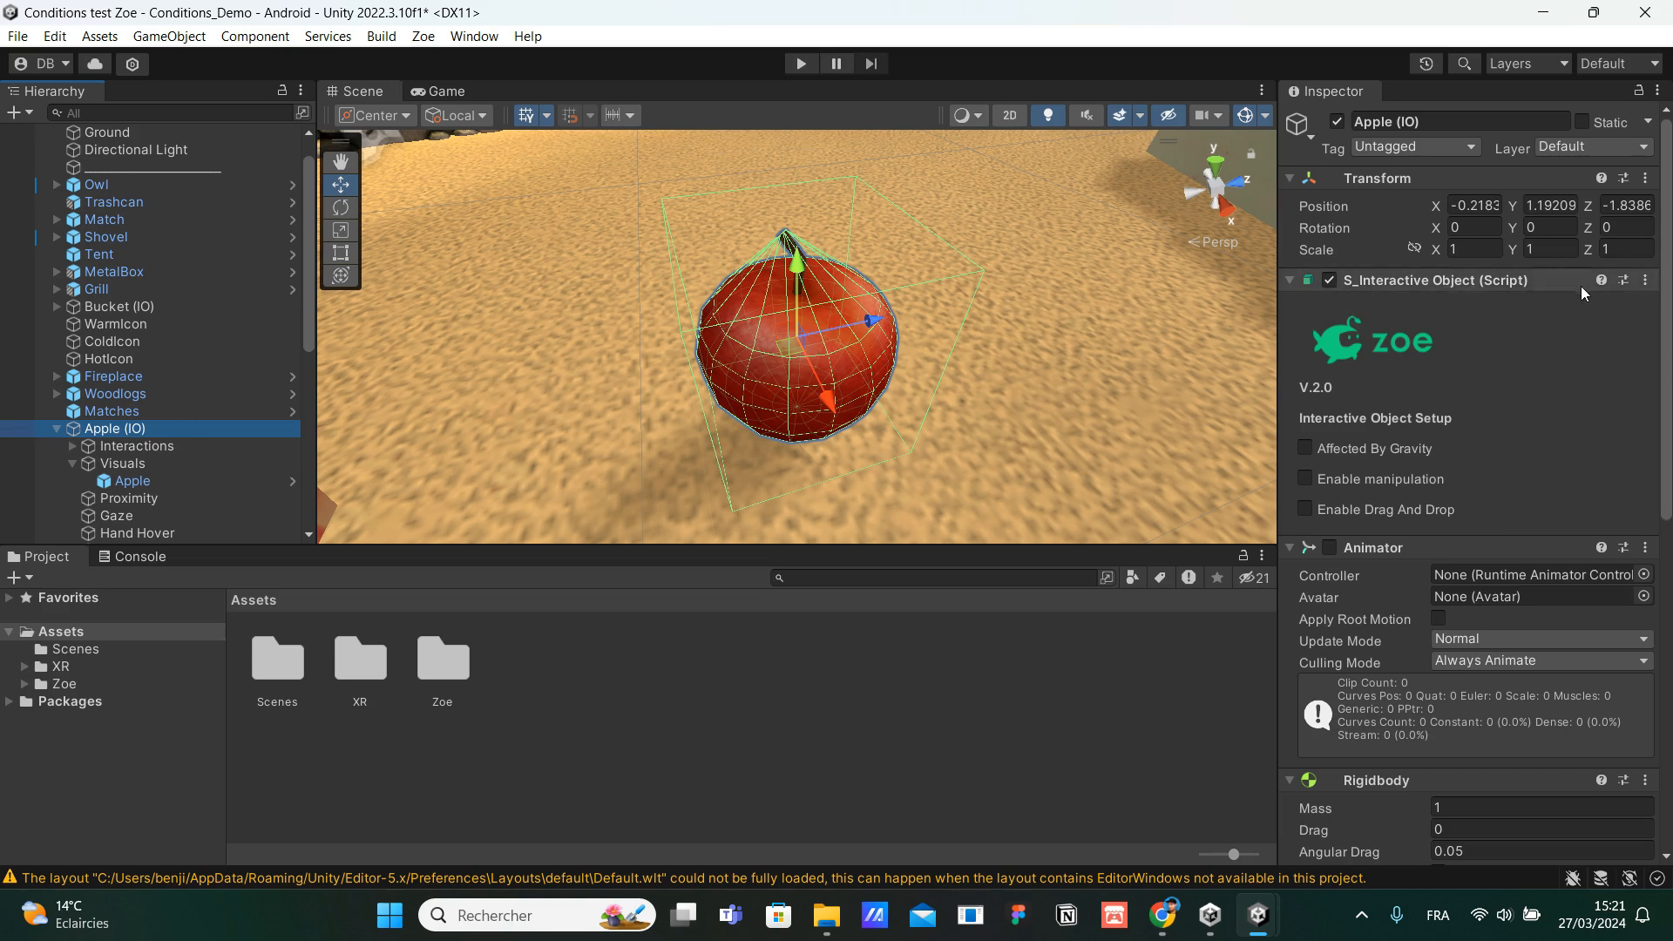
pyautogui.moveTo(1410, 343)
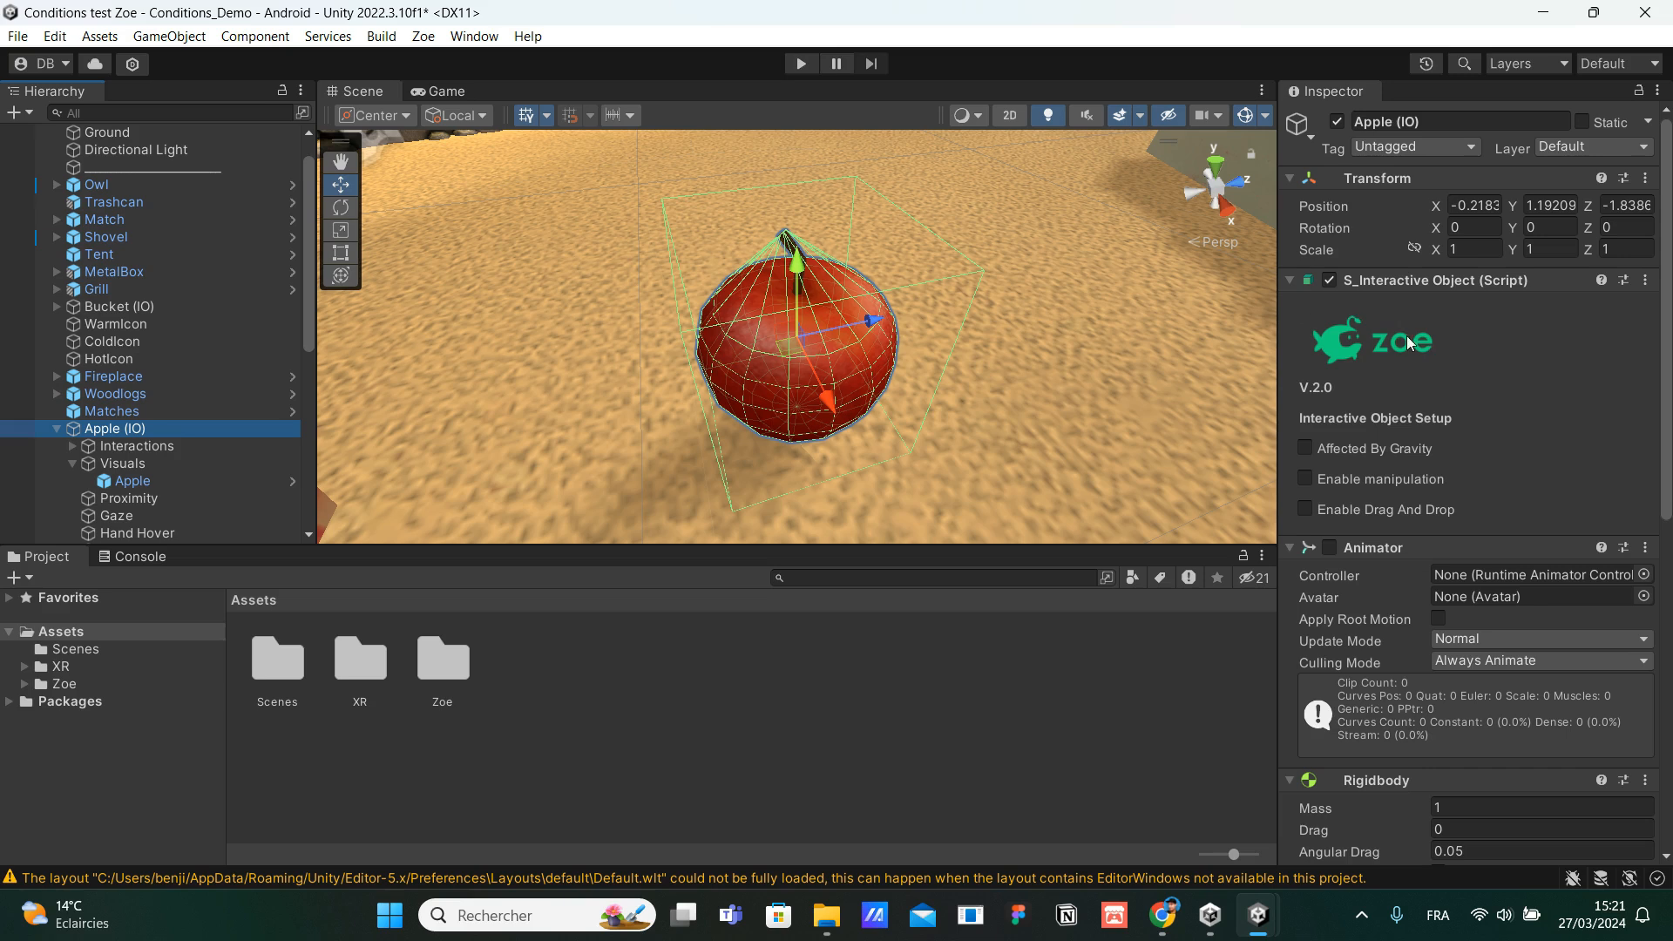
pyautogui.scroll(-3)
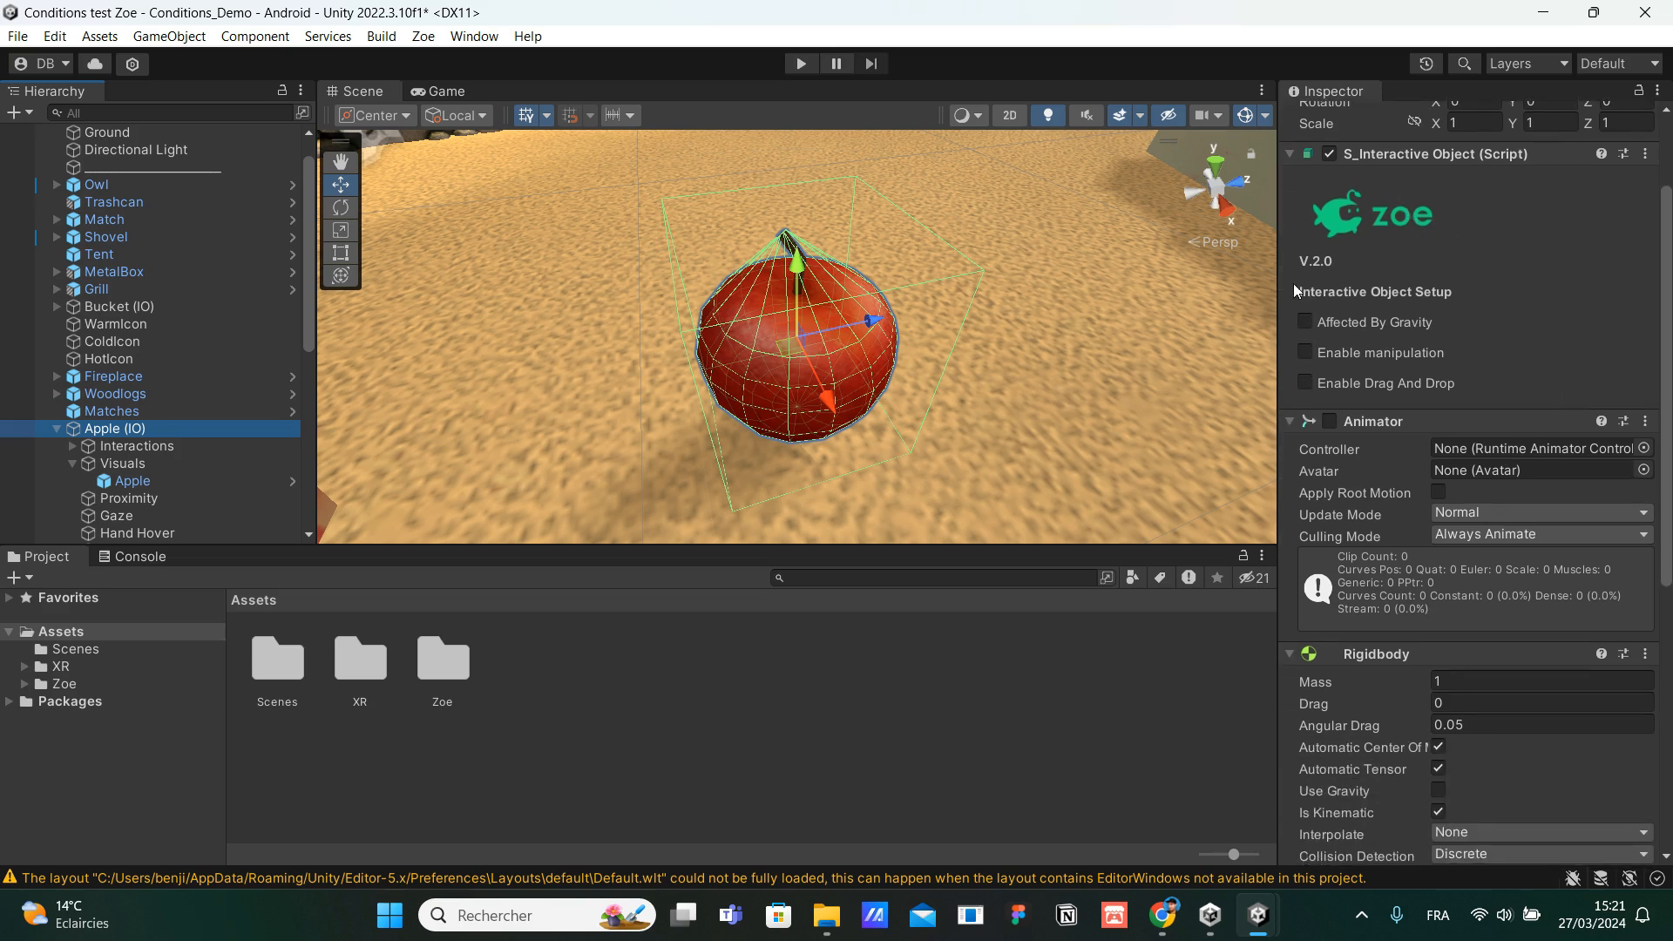
pyautogui.moveTo(1319, 305)
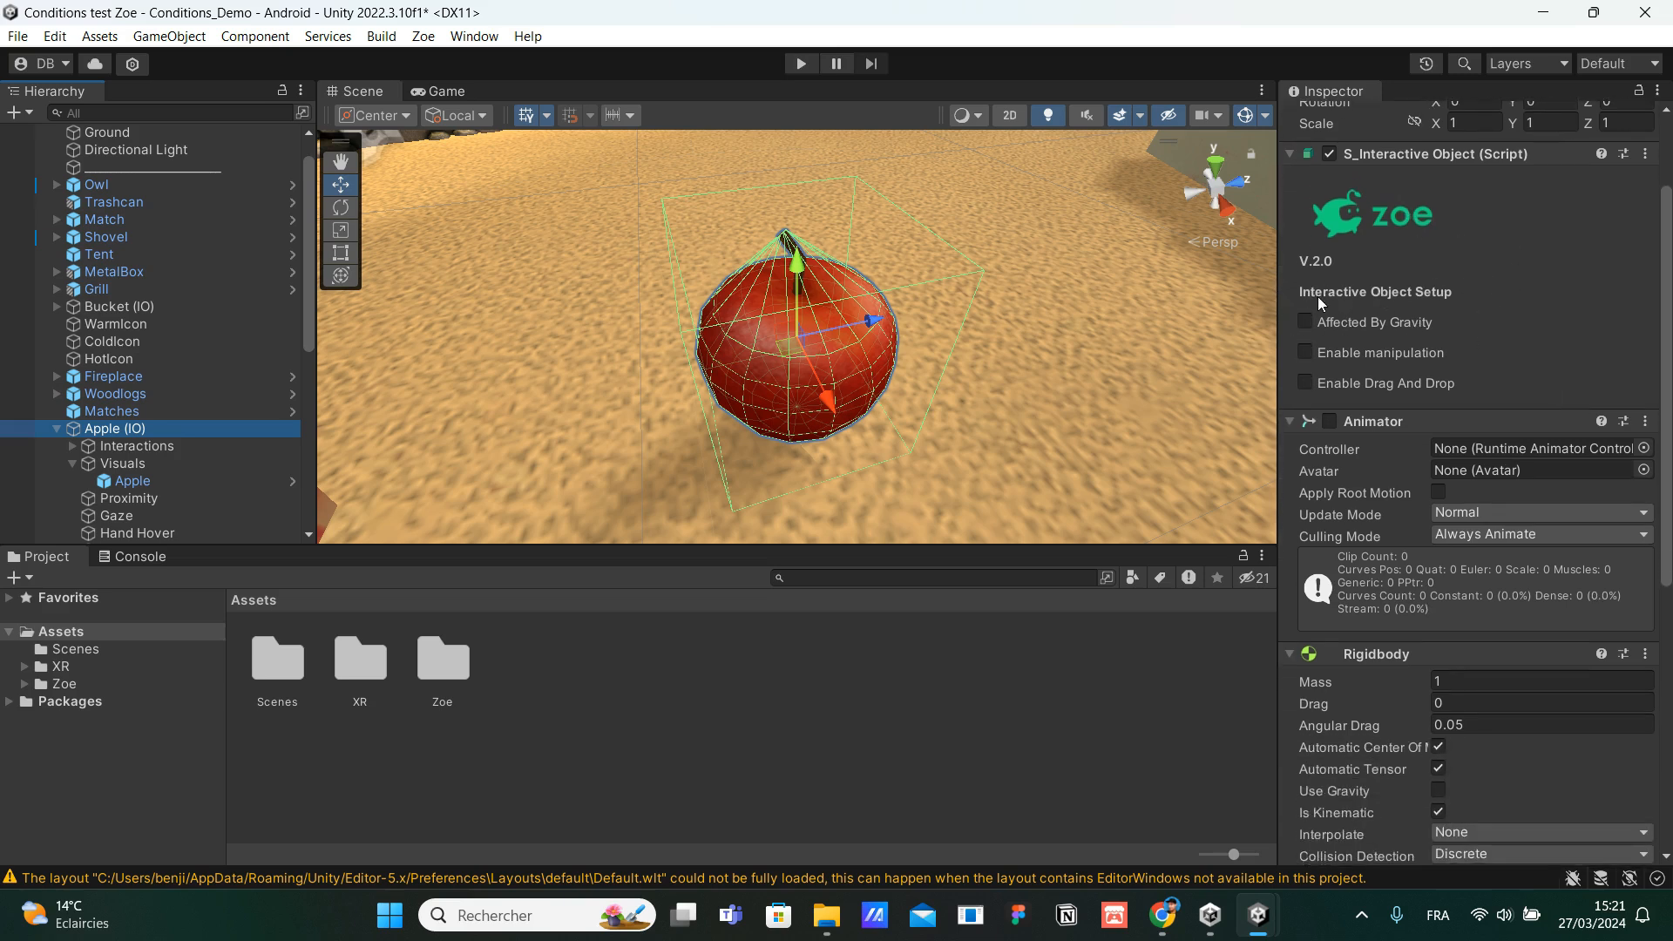
pyautogui.moveTo(1582, 298)
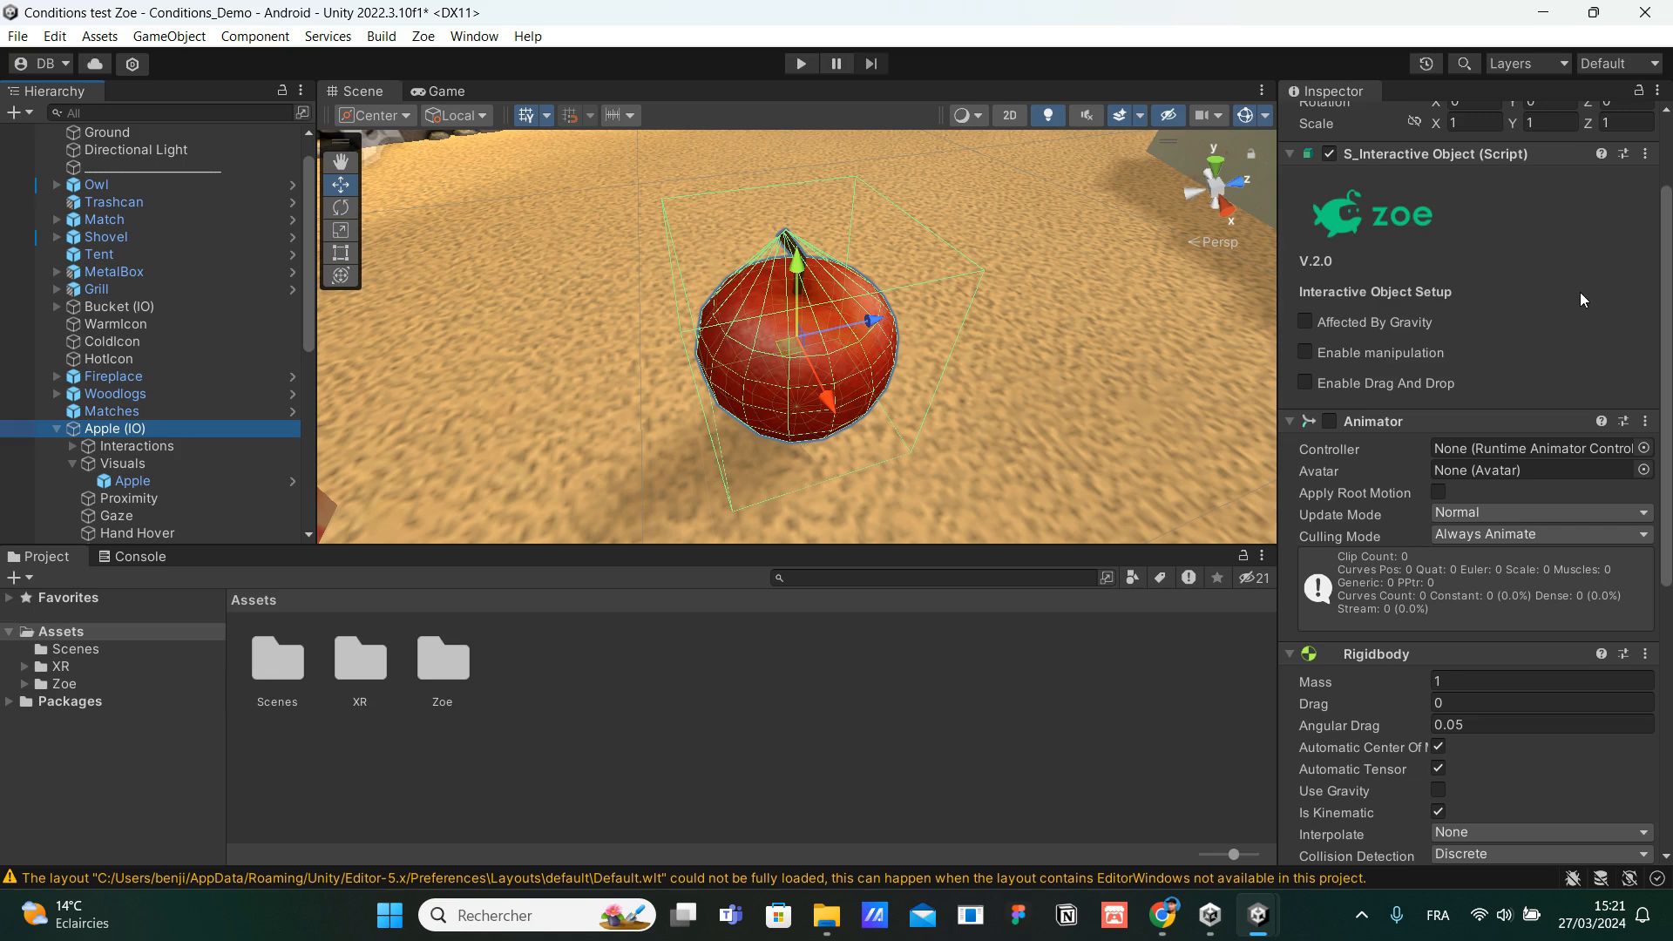
pyautogui.moveTo(1182, 366)
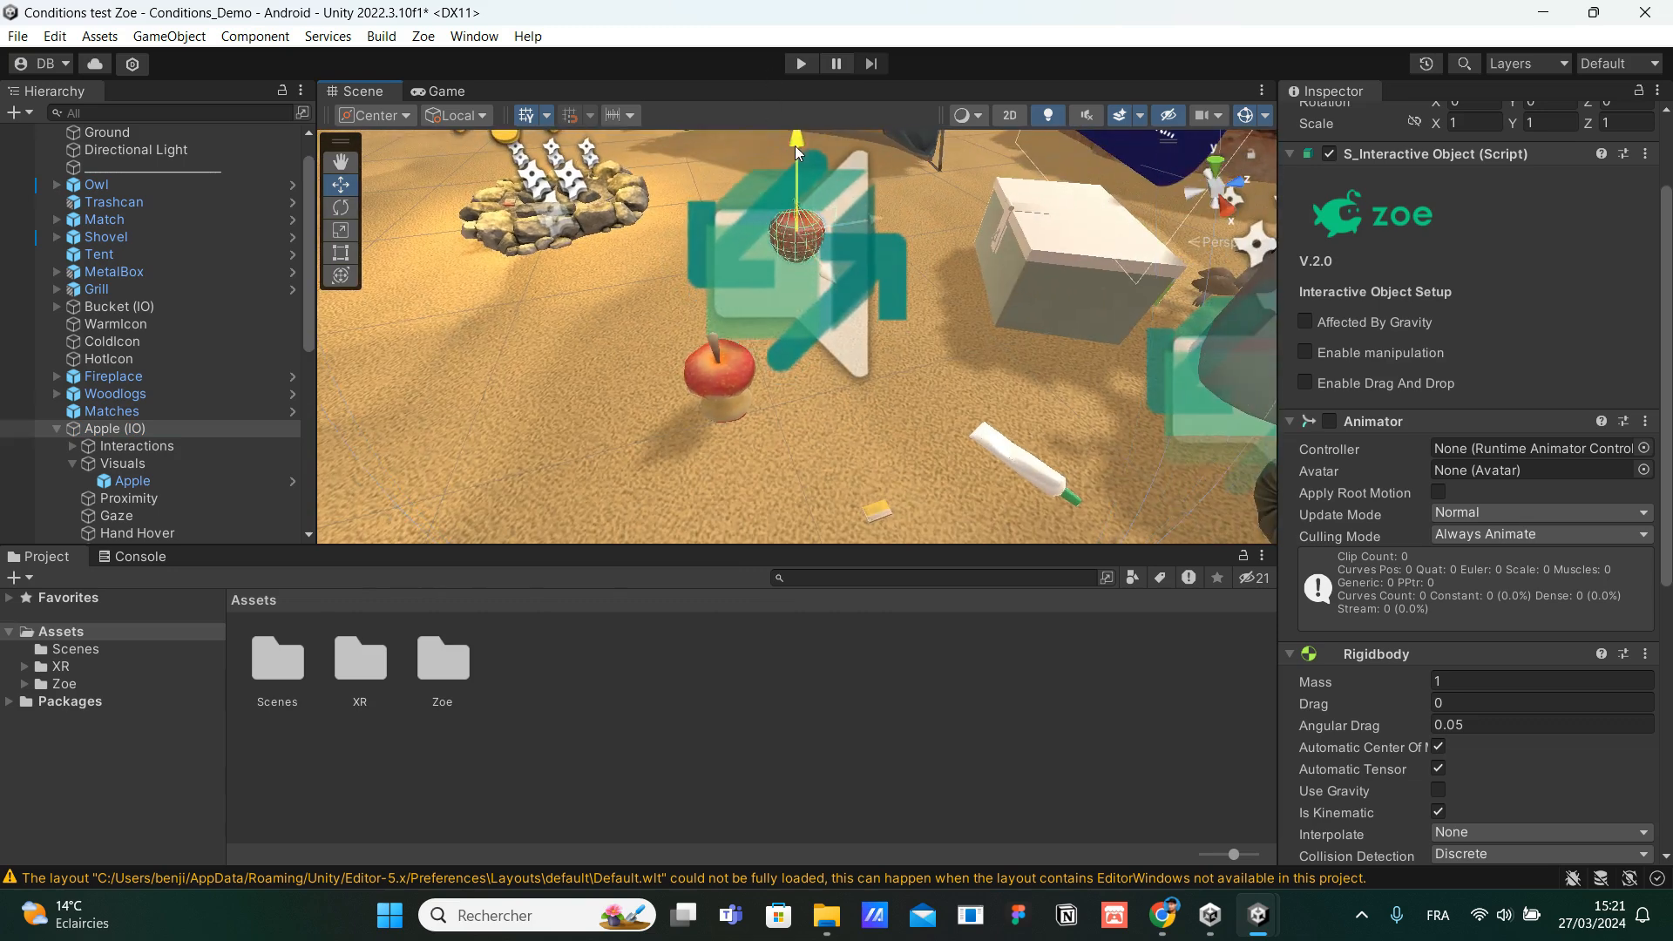
# Focus the Scene view and enter Play mode to test the apple.
pyautogui.click(1077, 246)
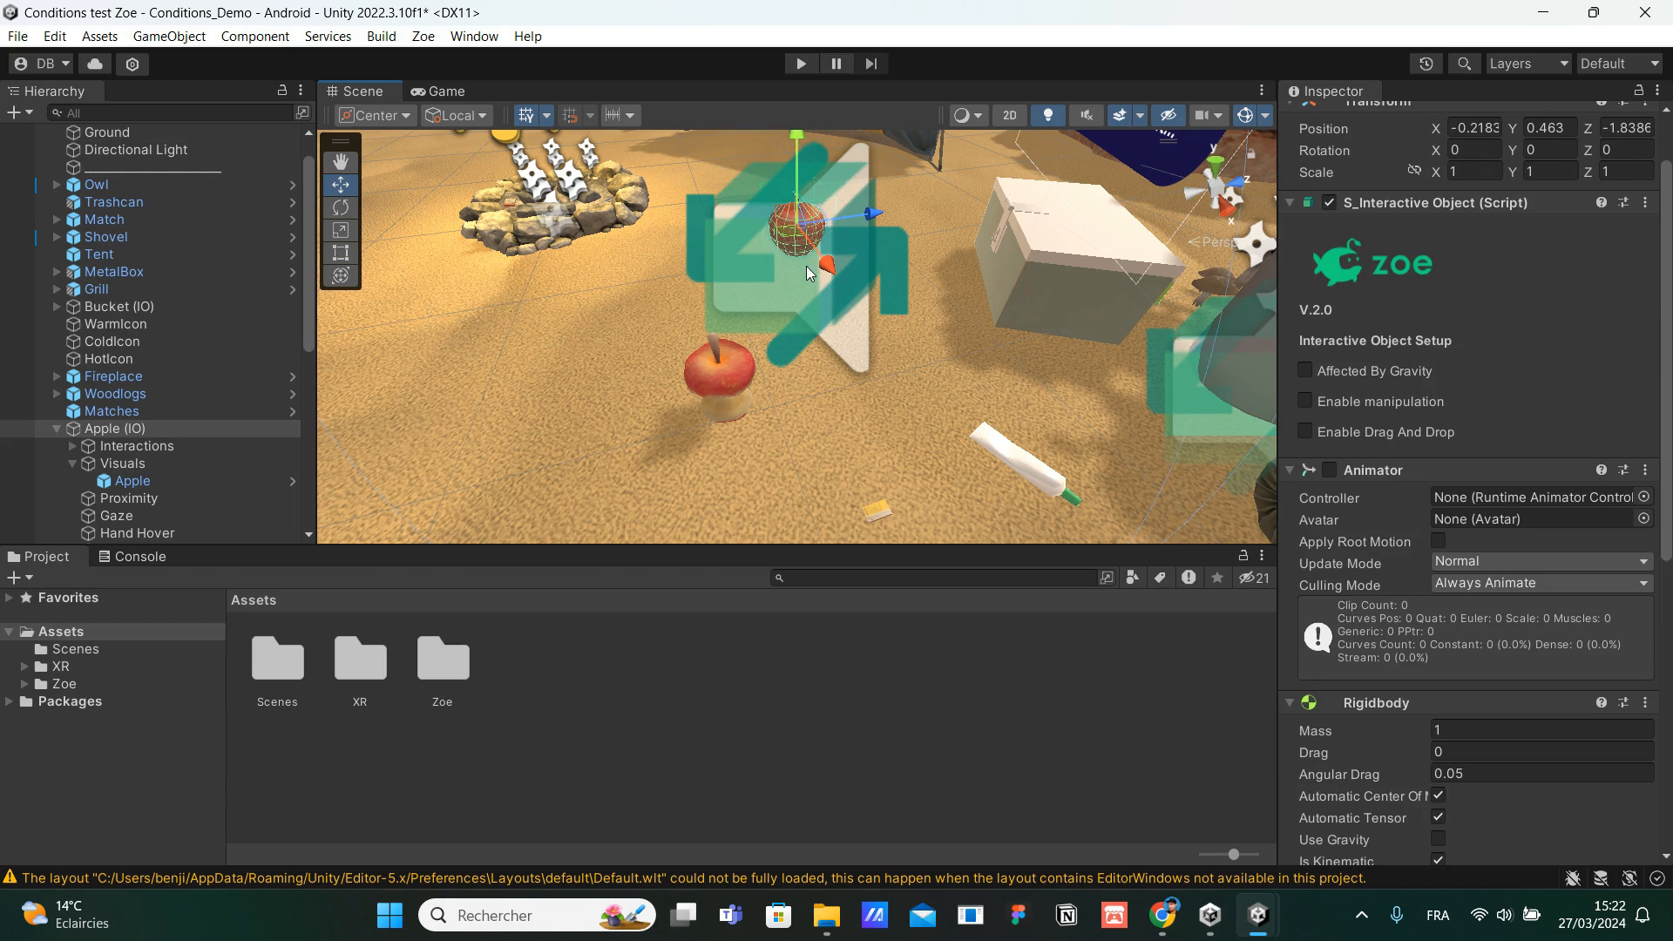
pyautogui.click(800, 63)
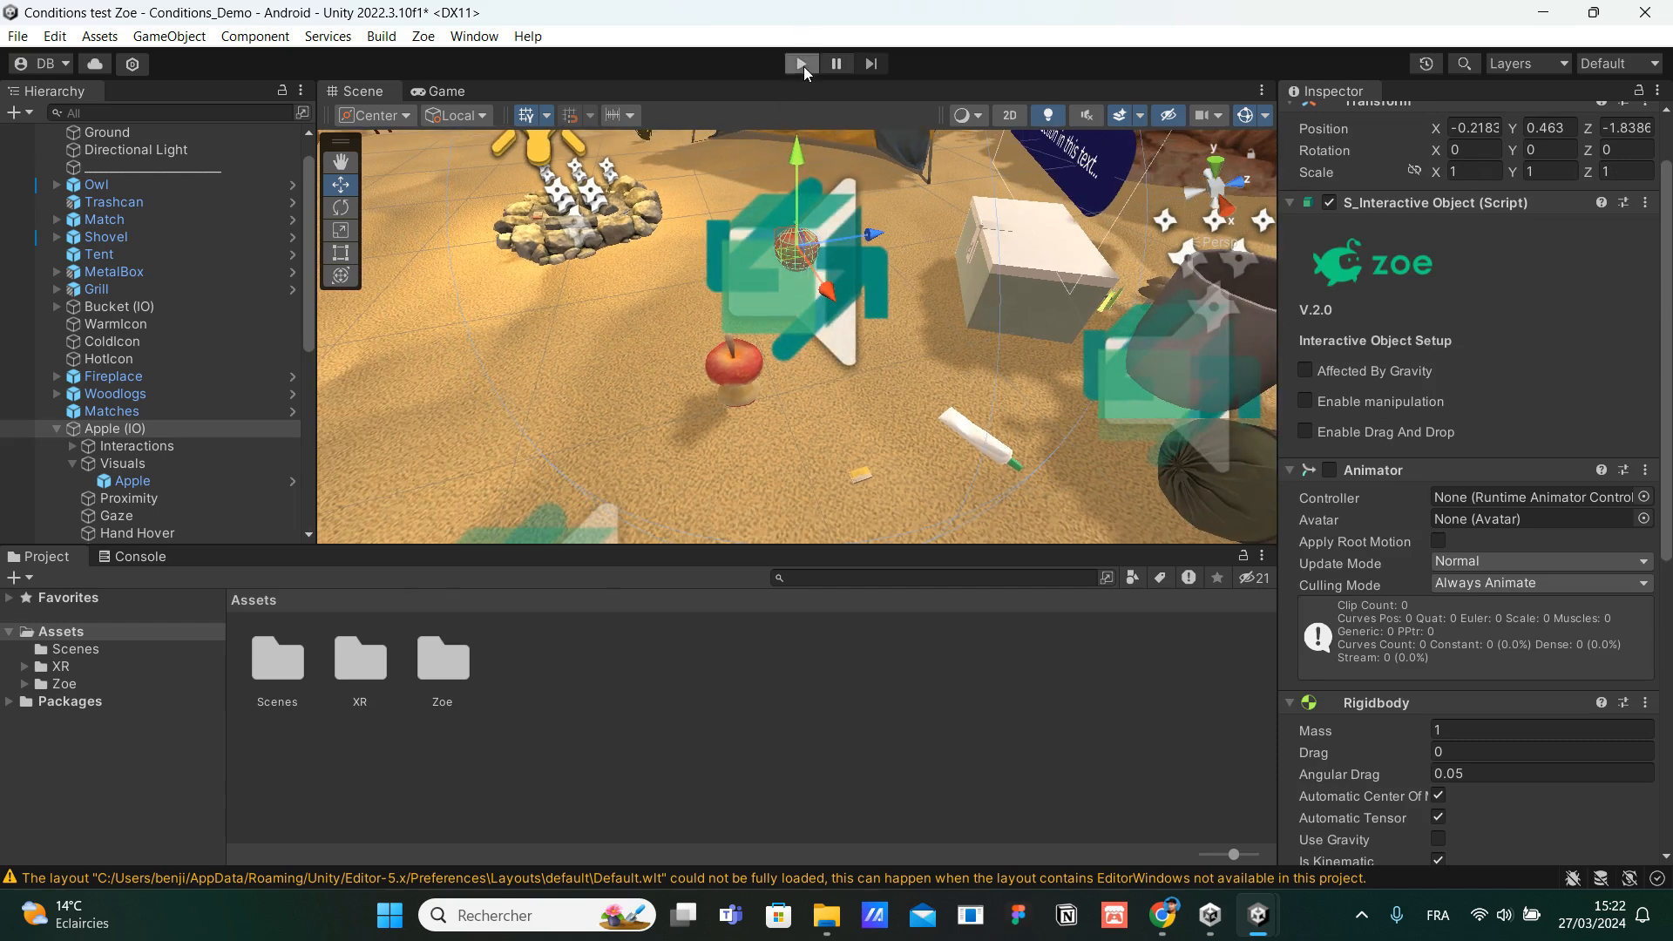
pyautogui.click(800, 62)
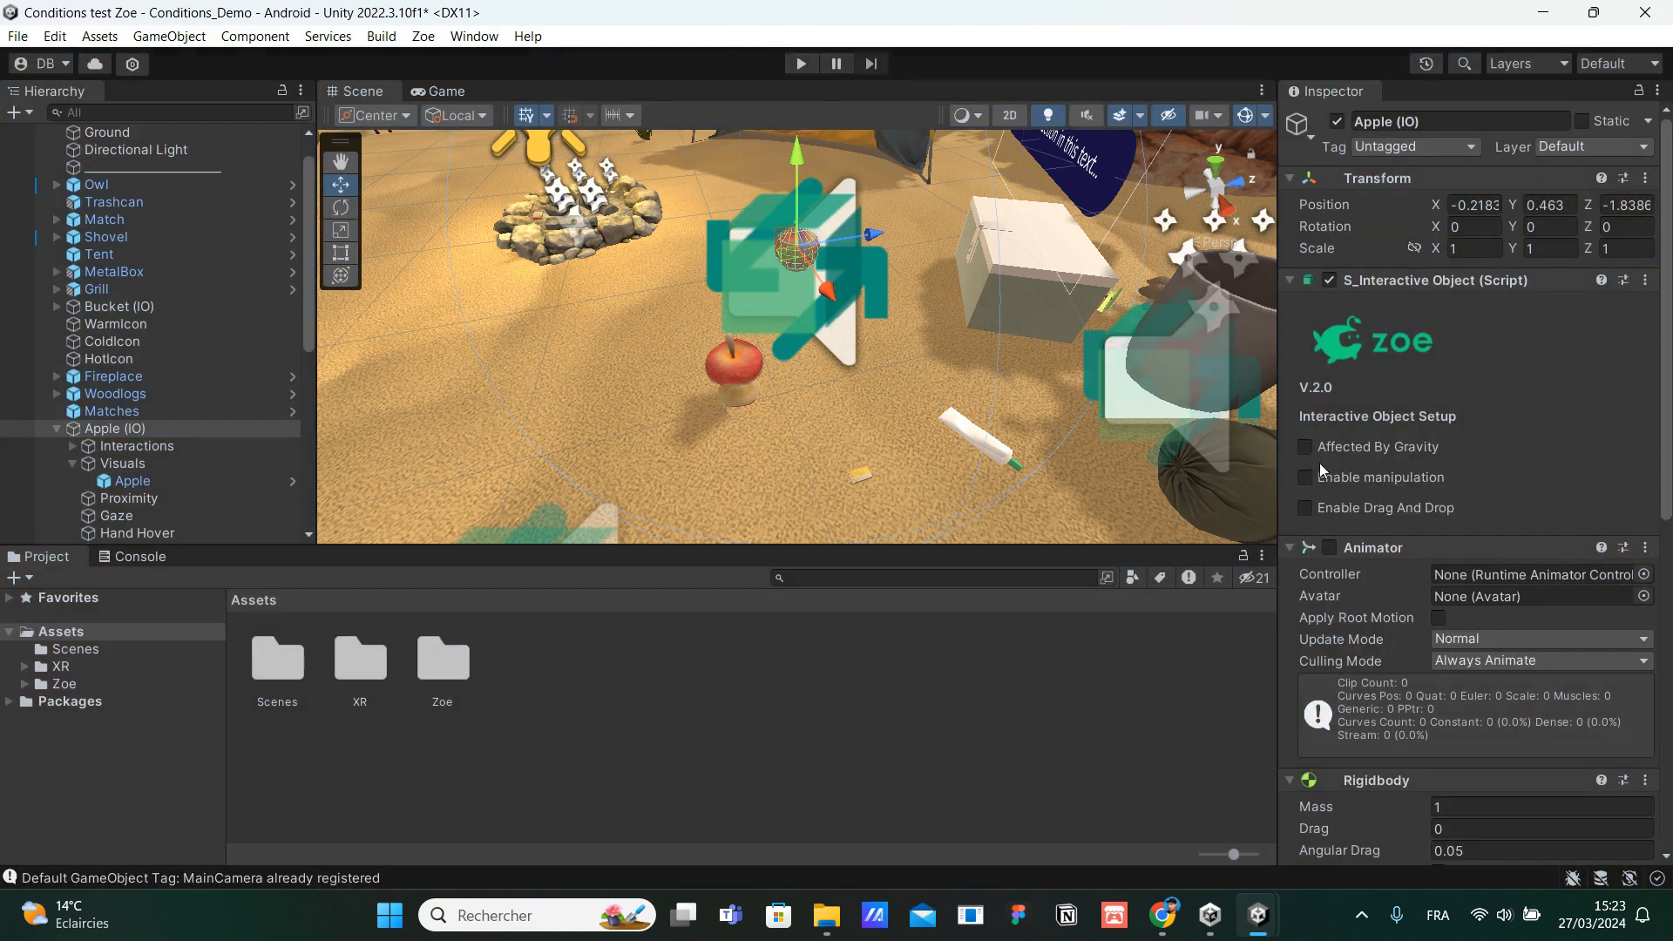
# Tick Affected By Gravity on the apple during play, then exit Play mode.
pyautogui.click(1304, 446)
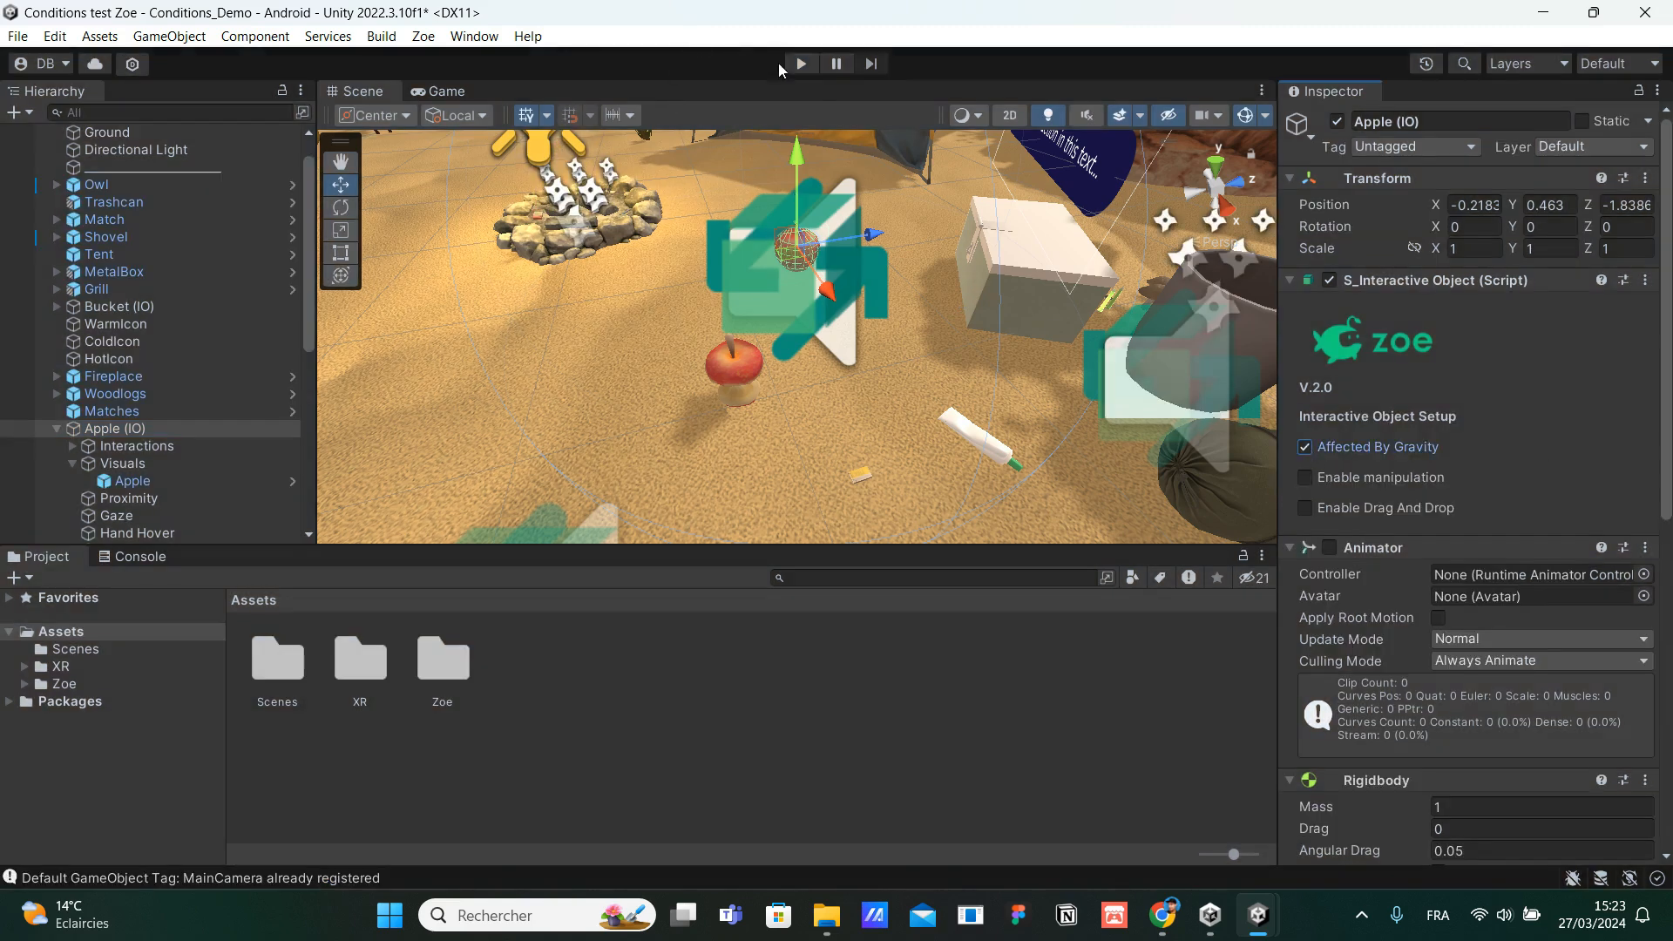
pyautogui.click(799, 63)
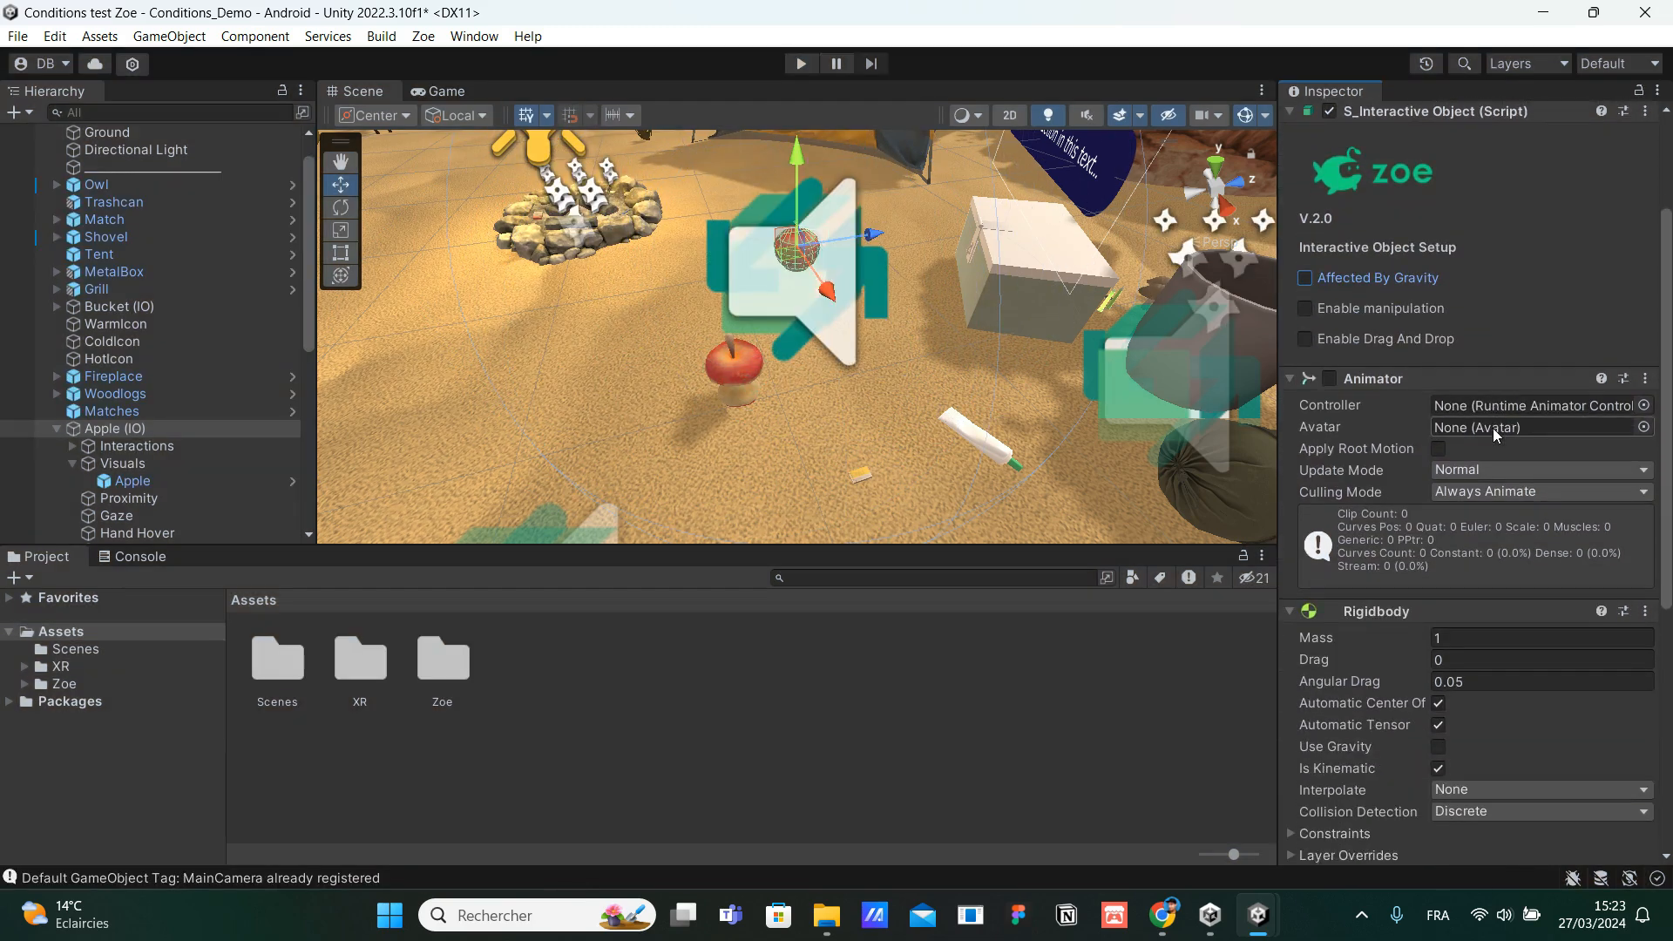
pyautogui.scroll(-3)
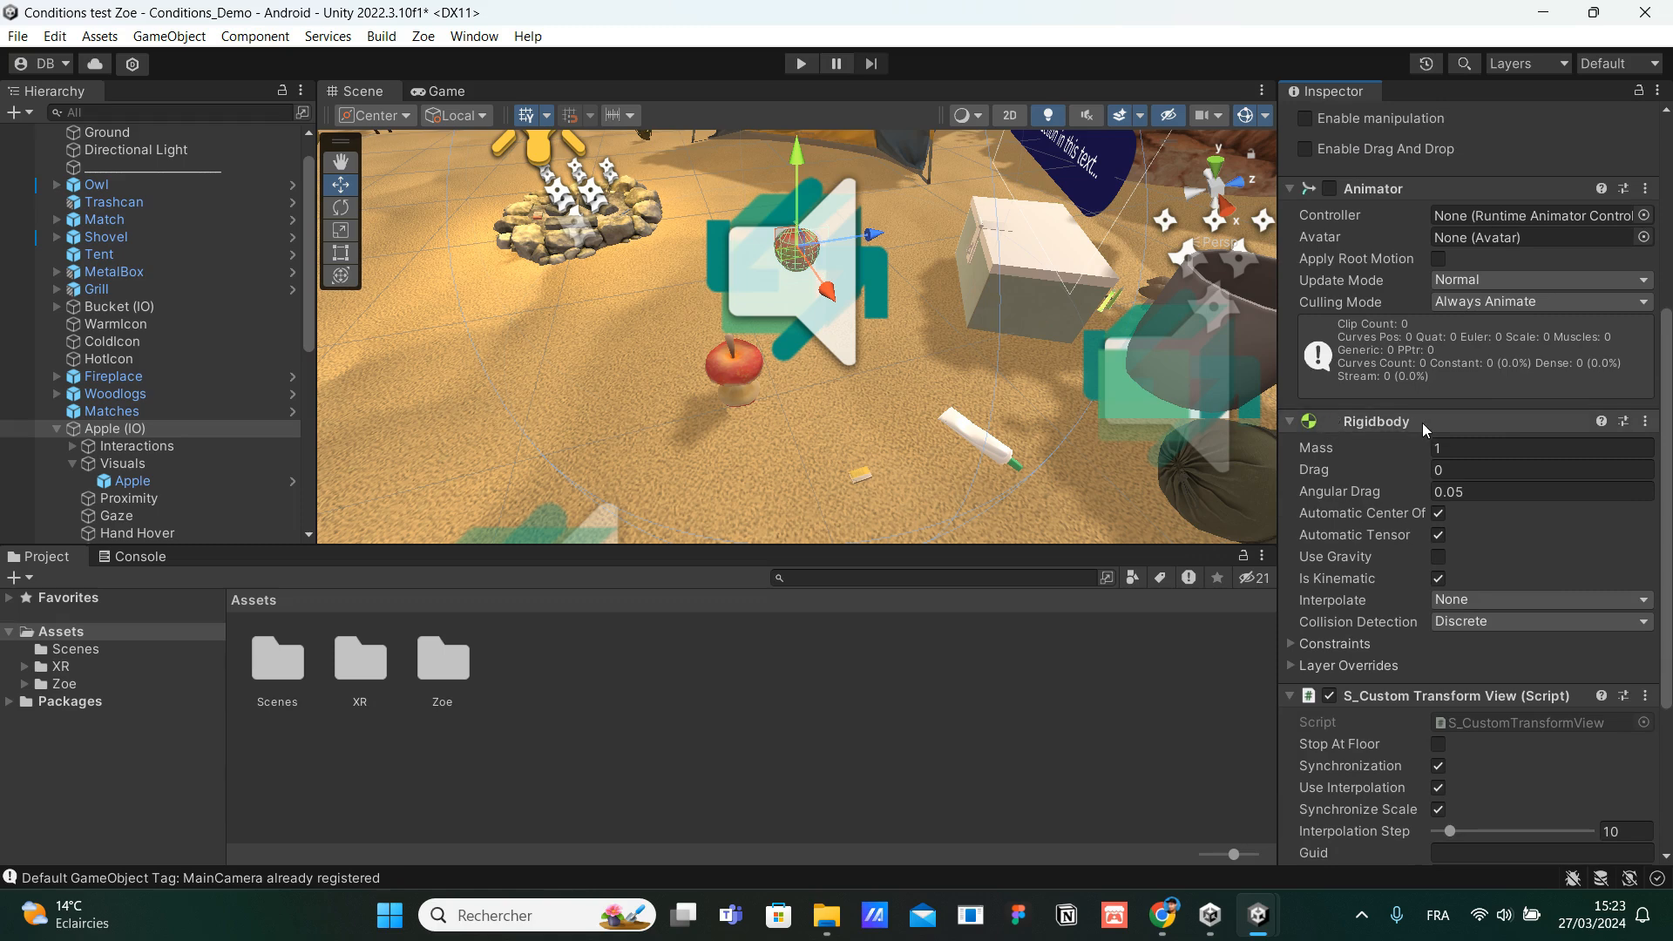
pyautogui.moveTo(1428, 430)
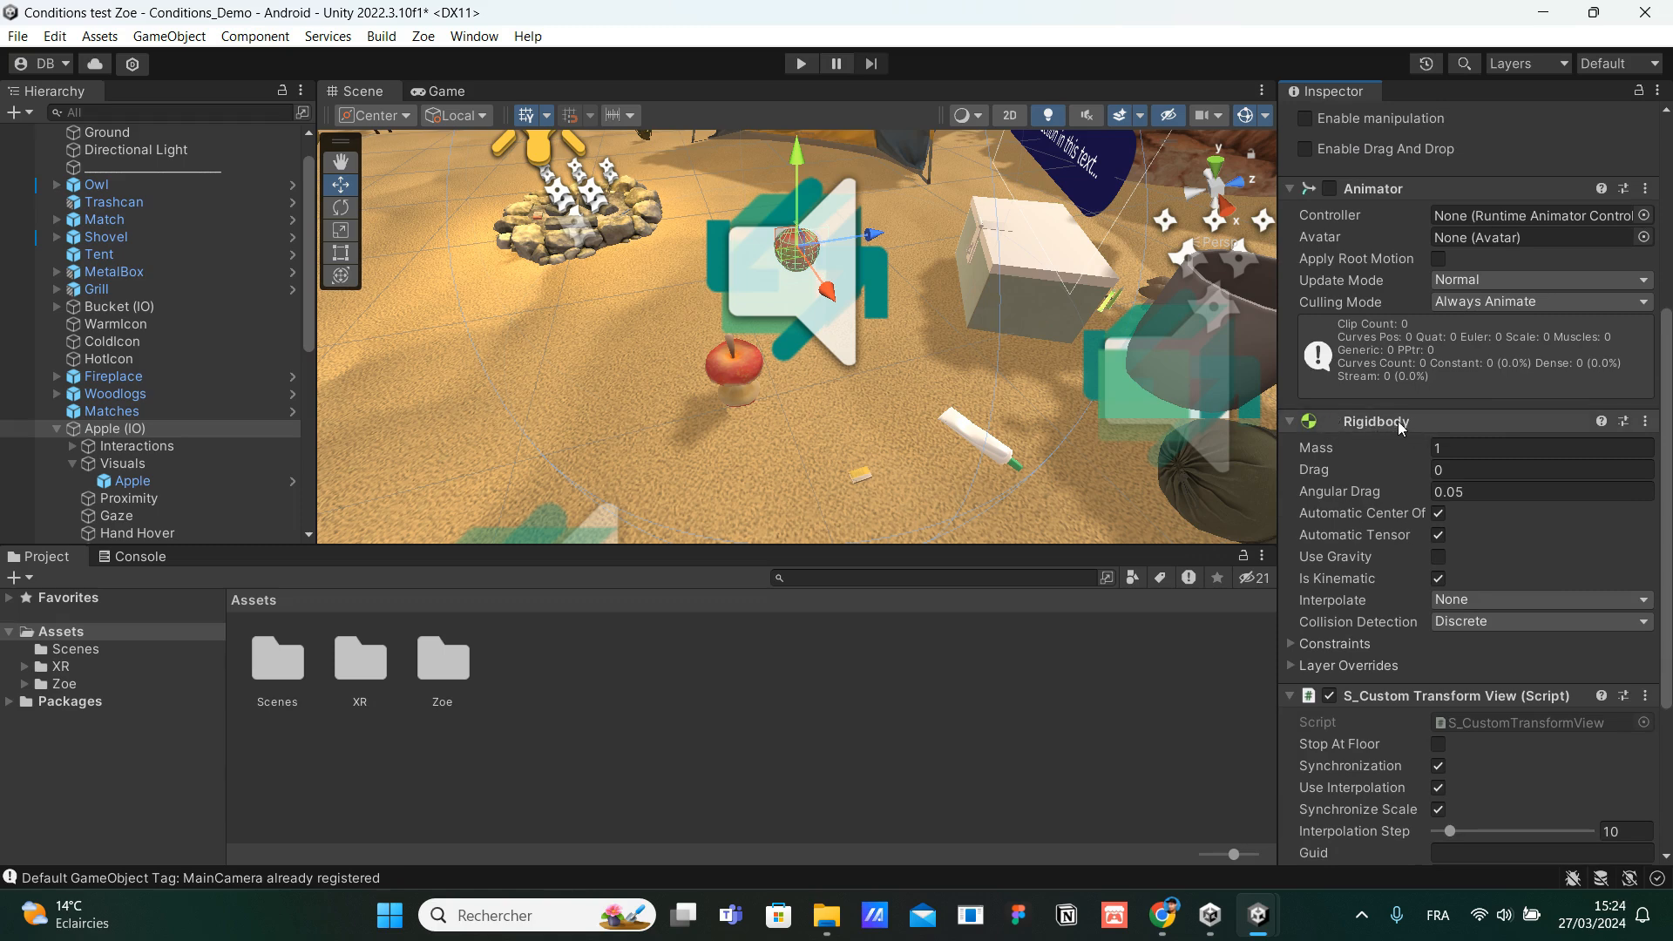
pyautogui.moveTo(1440, 429)
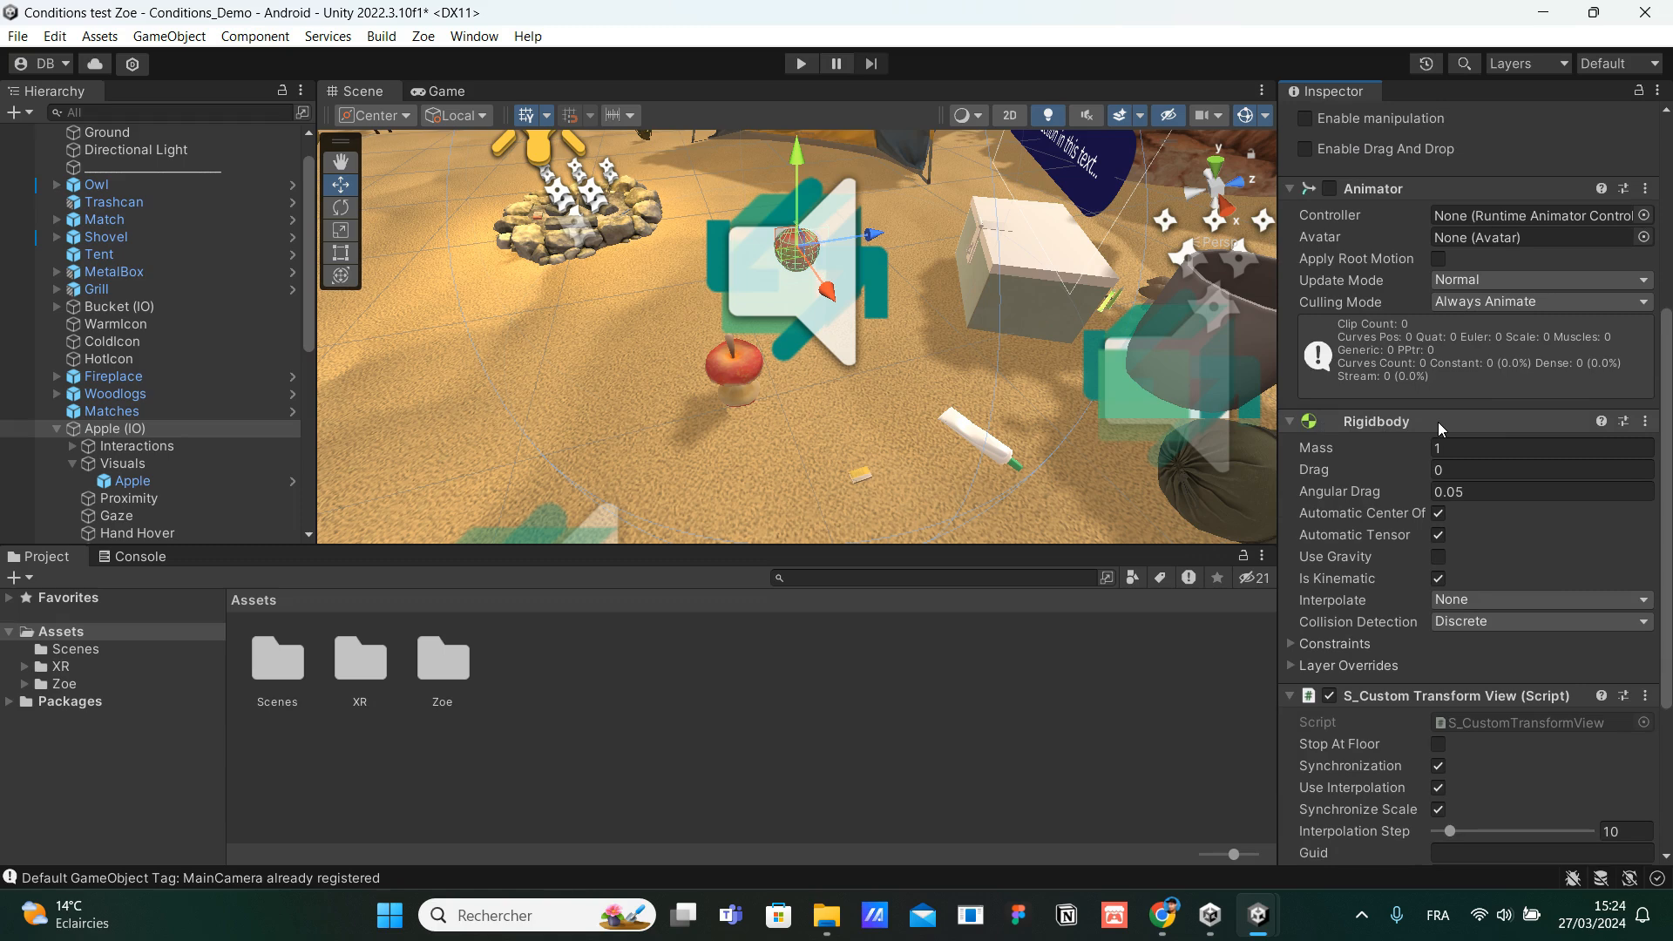
pyautogui.moveTo(1356, 572)
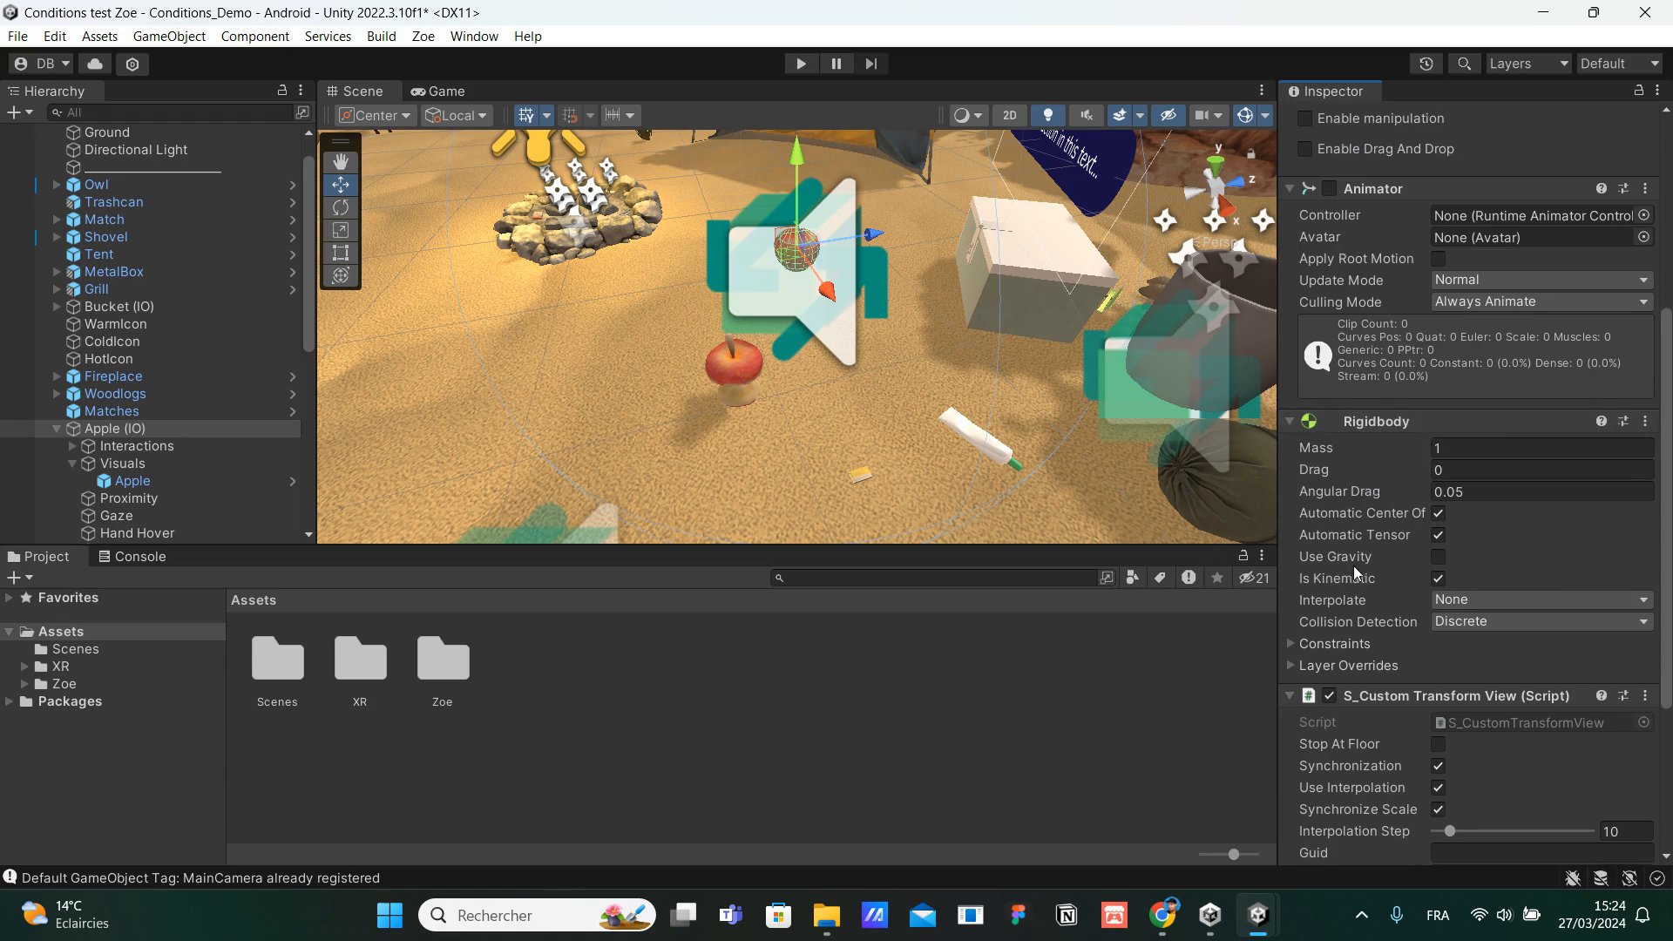
pyautogui.moveTo(1492, 561)
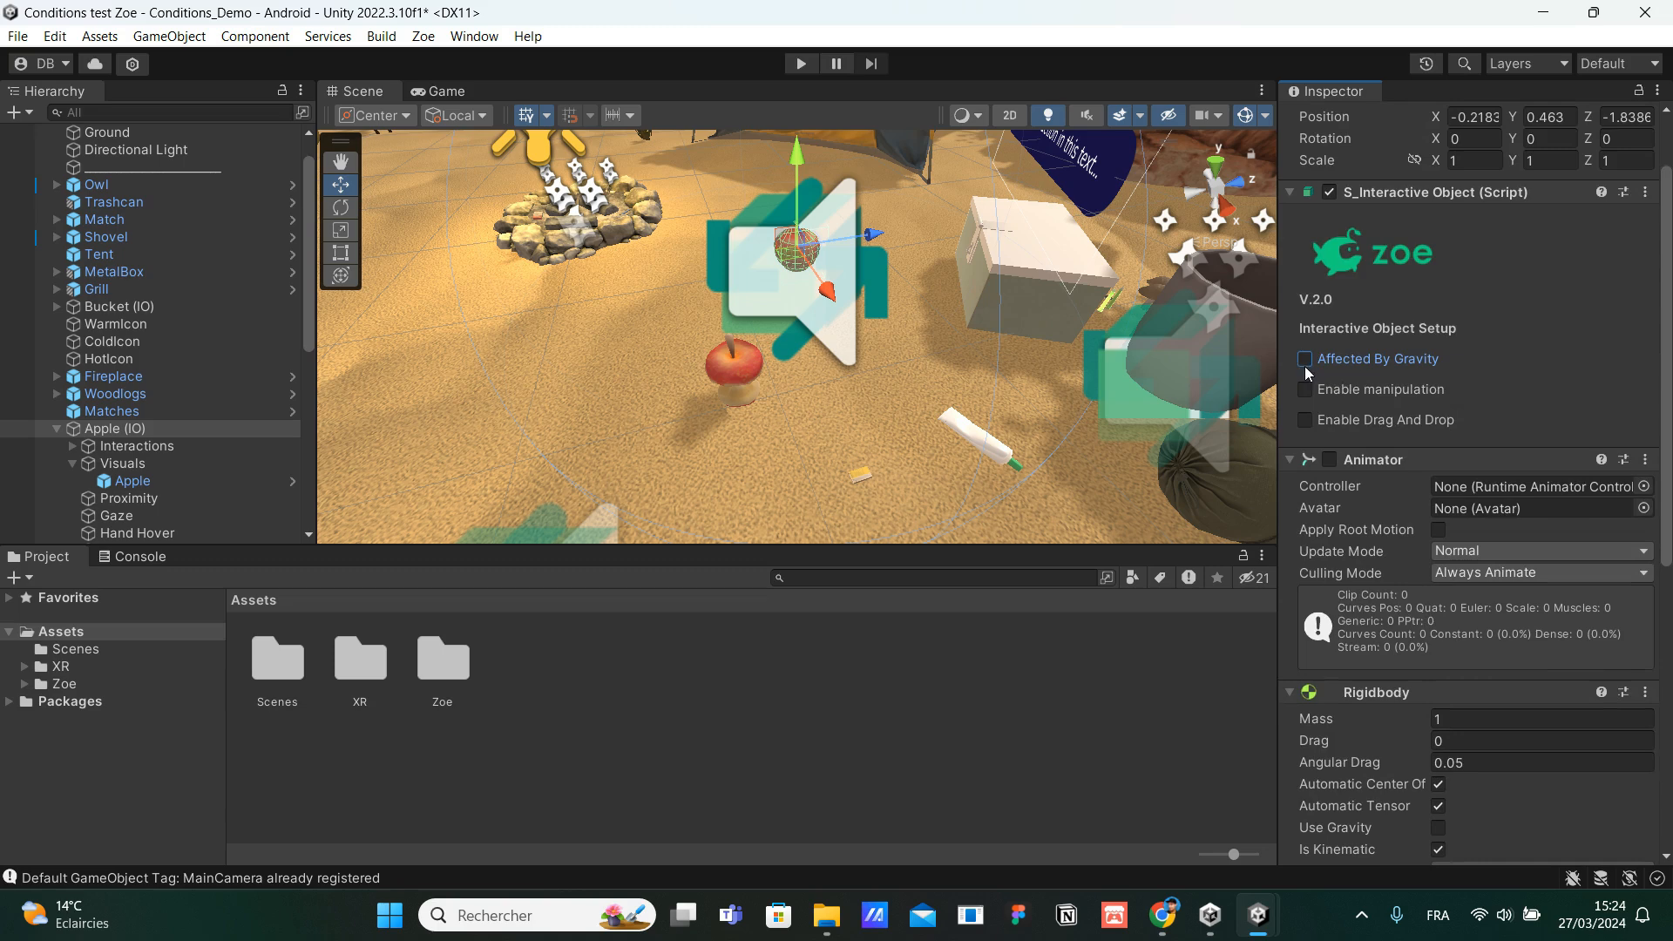
pyautogui.scroll(-3)
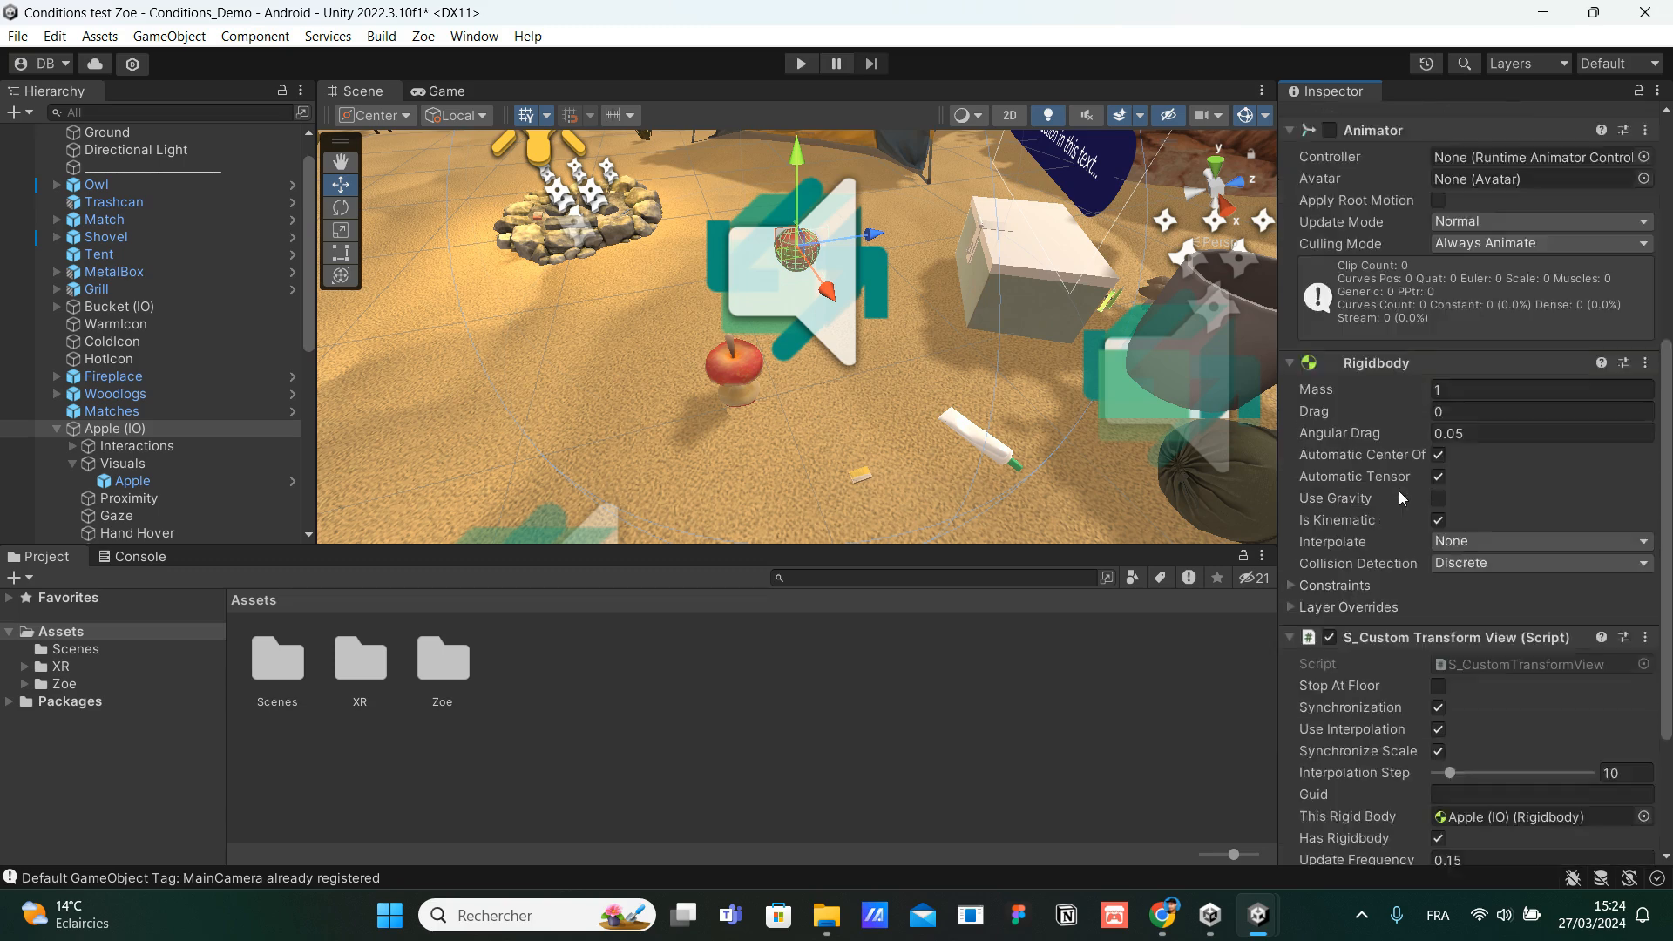
pyautogui.scroll(-3)
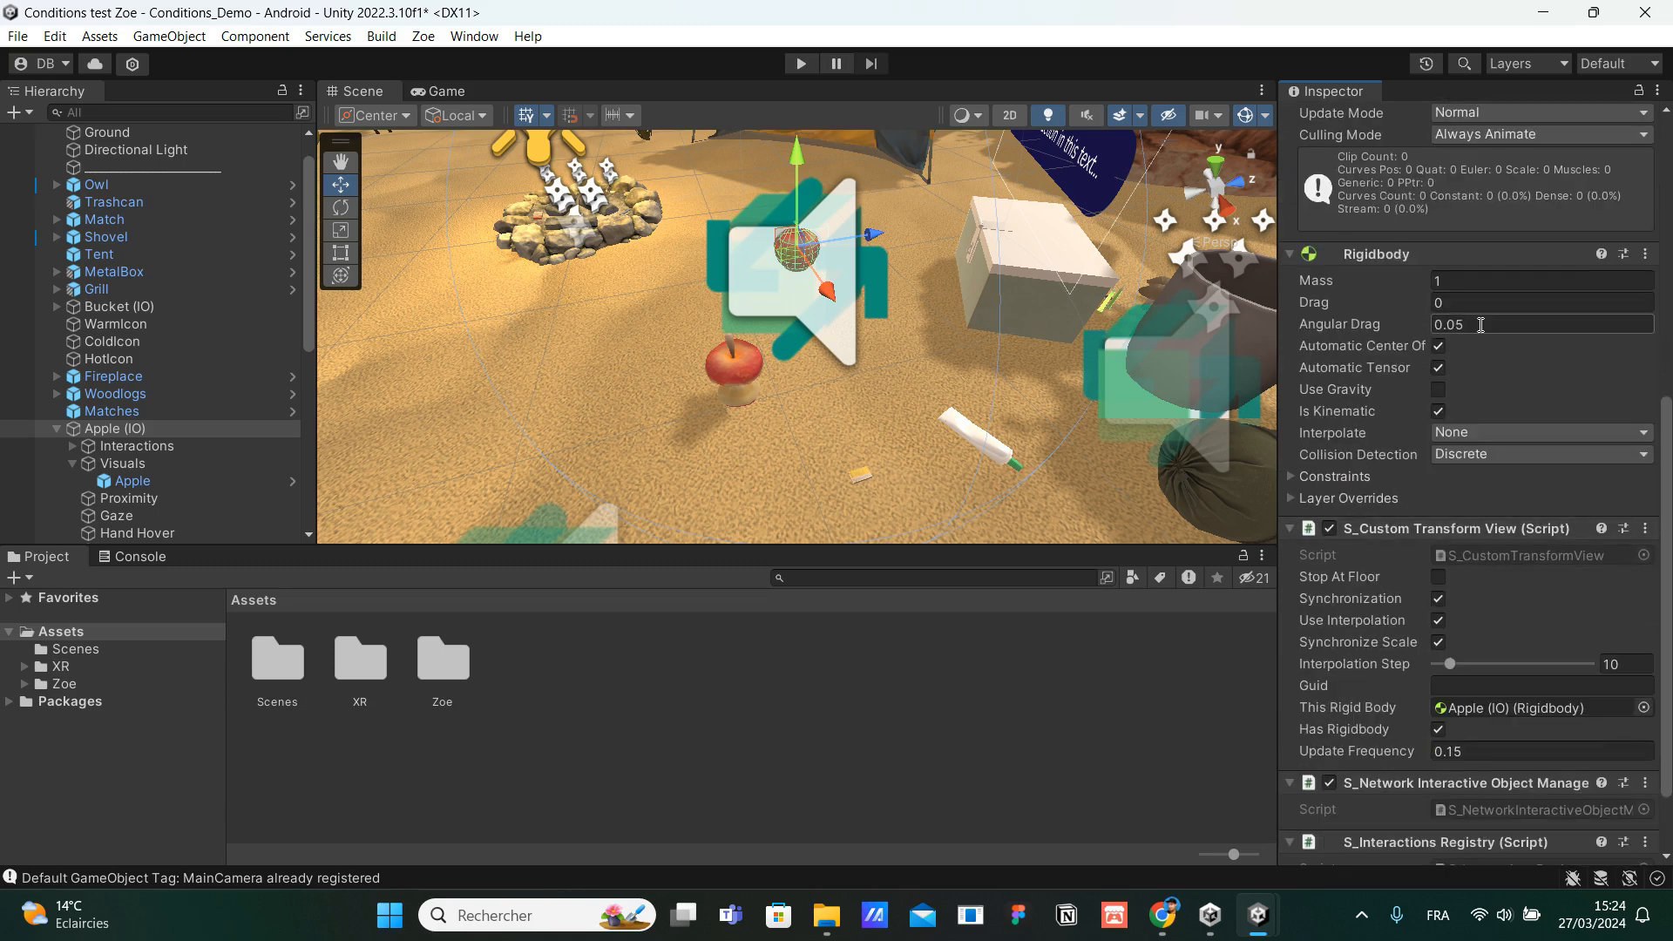
pyautogui.scroll(3)
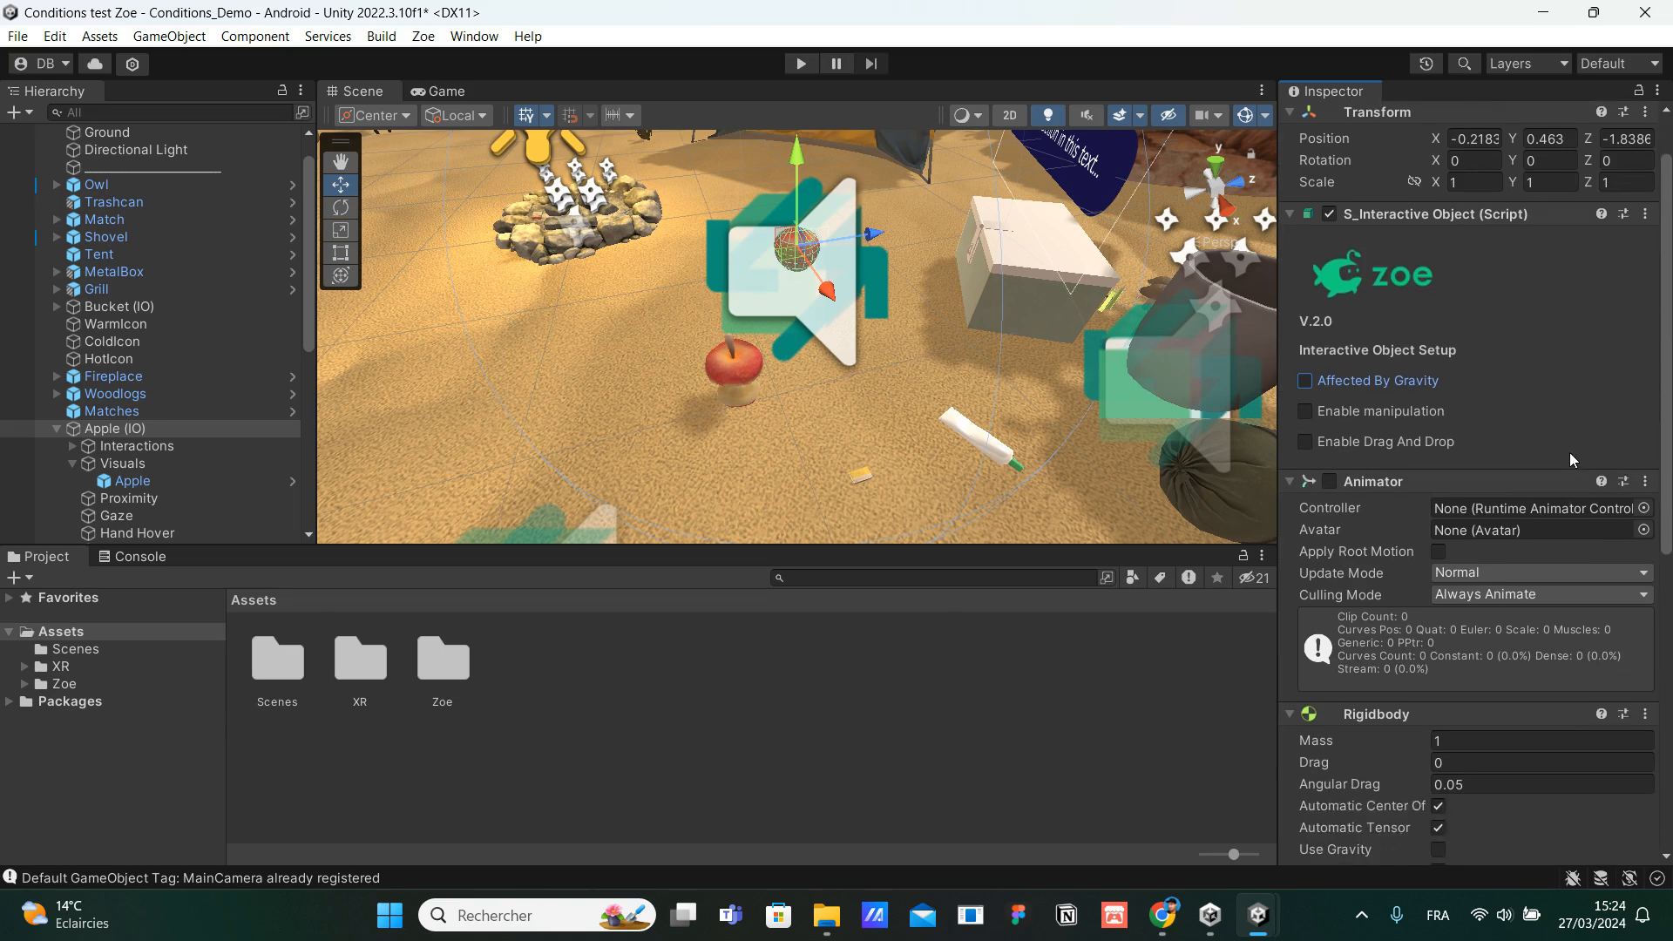
pyautogui.moveTo(1323, 467)
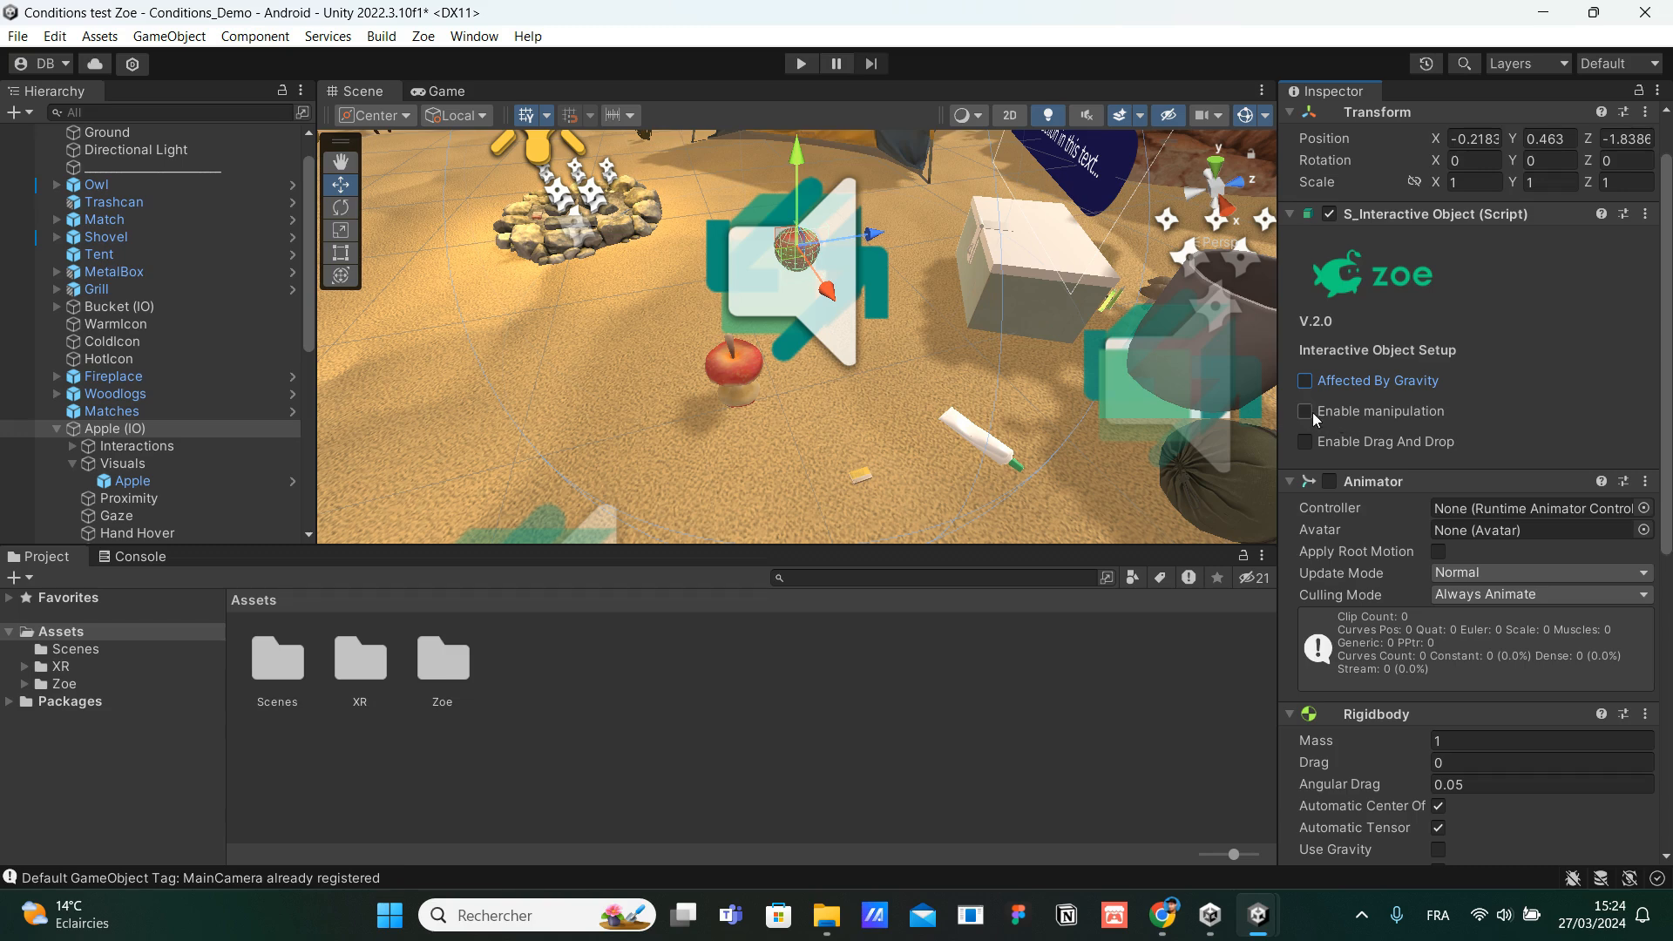
# Tick Enable manipulation, review the mode choices and keep GRAB with min distance 2.
pyautogui.click(1304, 412)
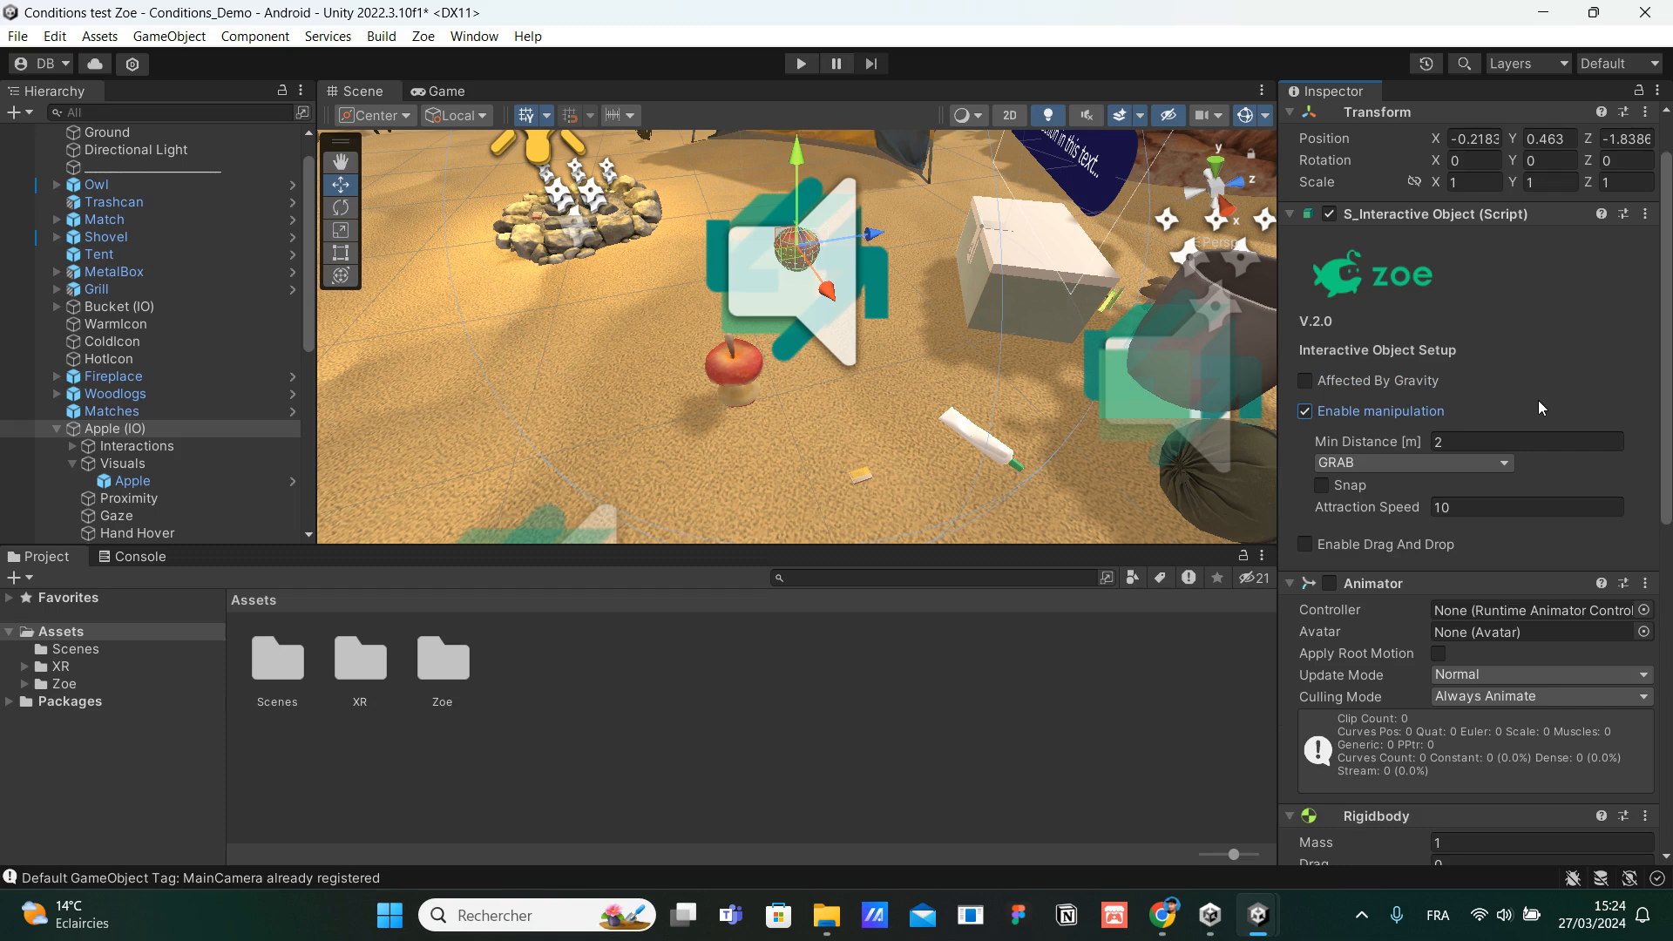
pyautogui.scroll(-3)
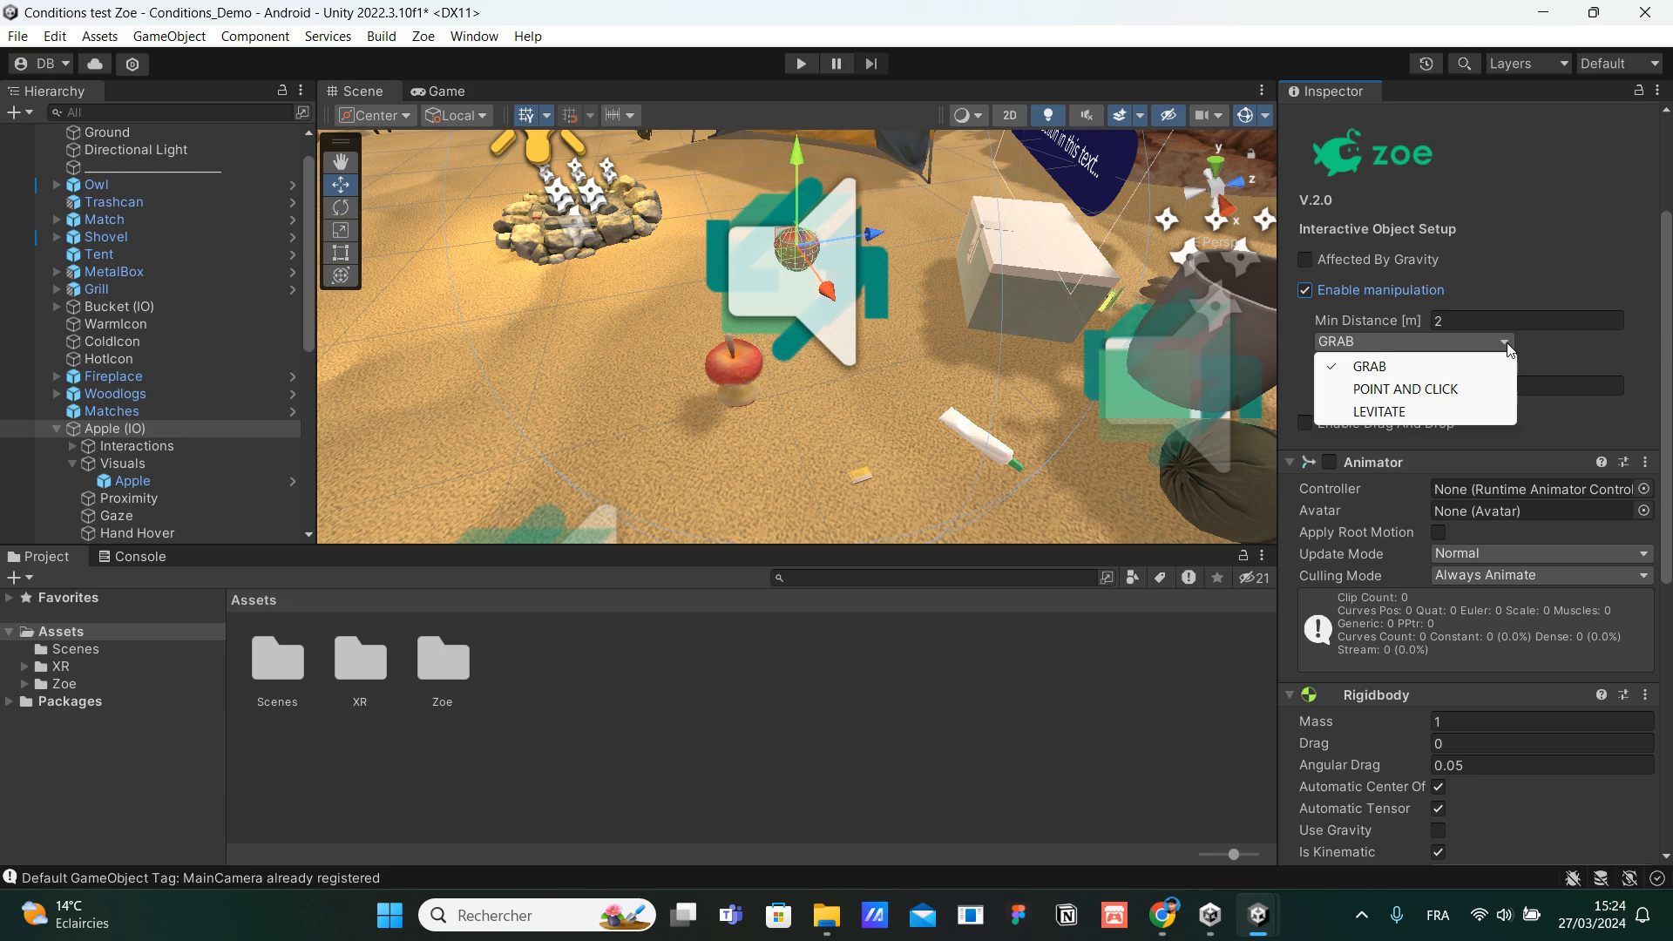
pyautogui.moveTo(1380, 412)
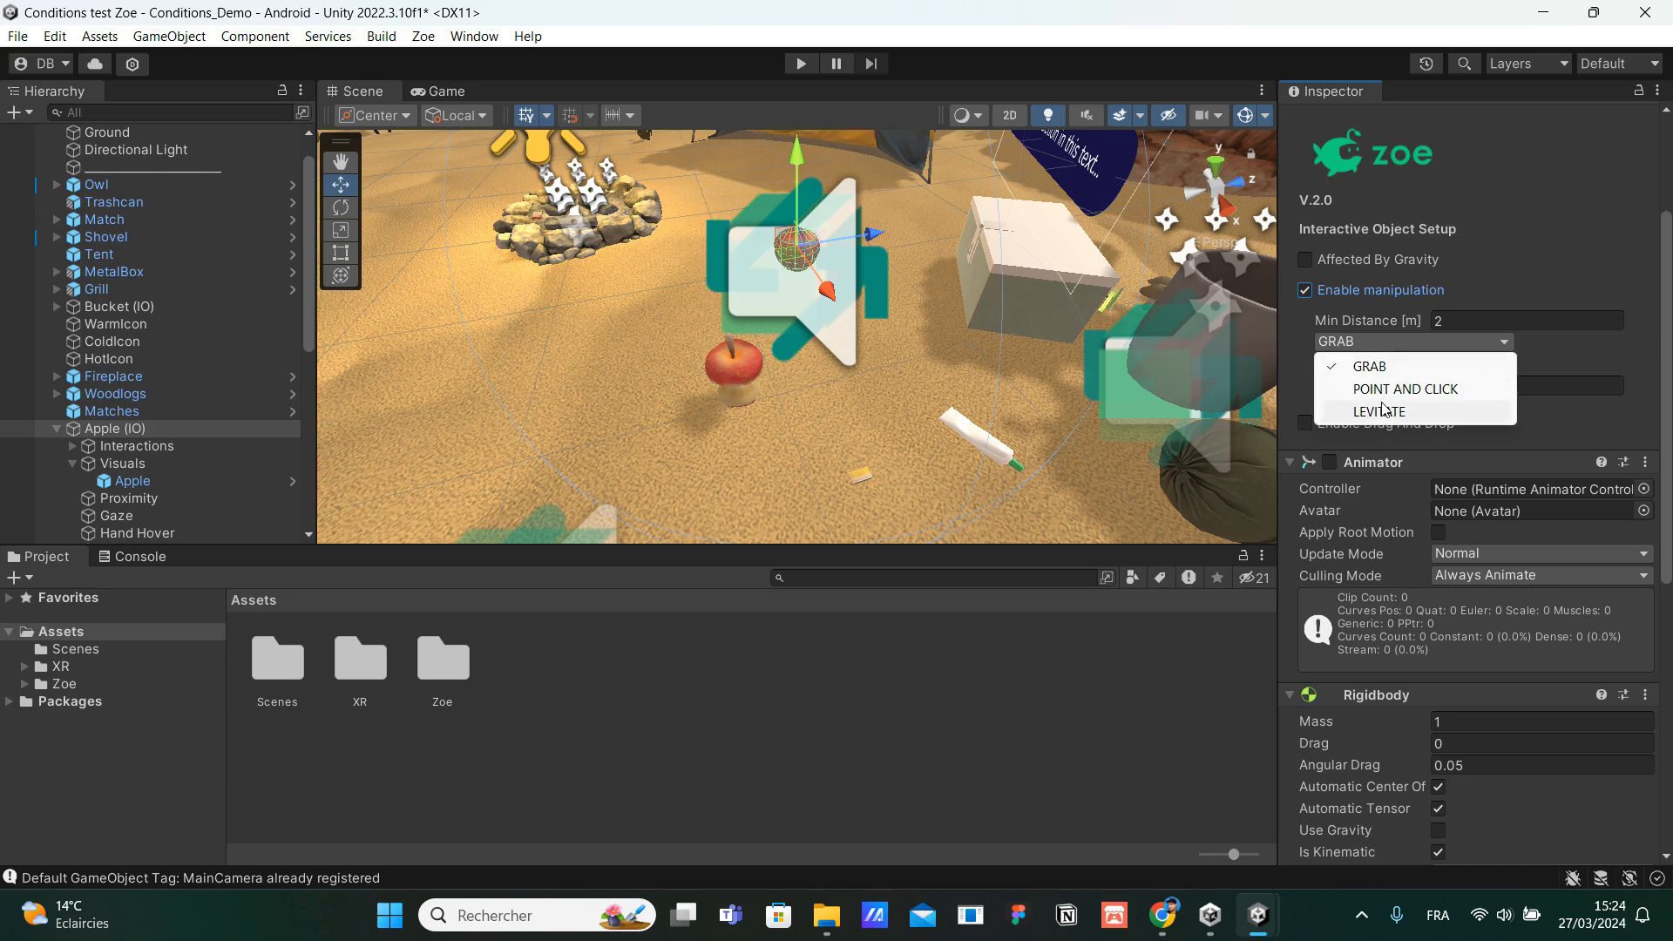
pyautogui.moveTo(1382, 417)
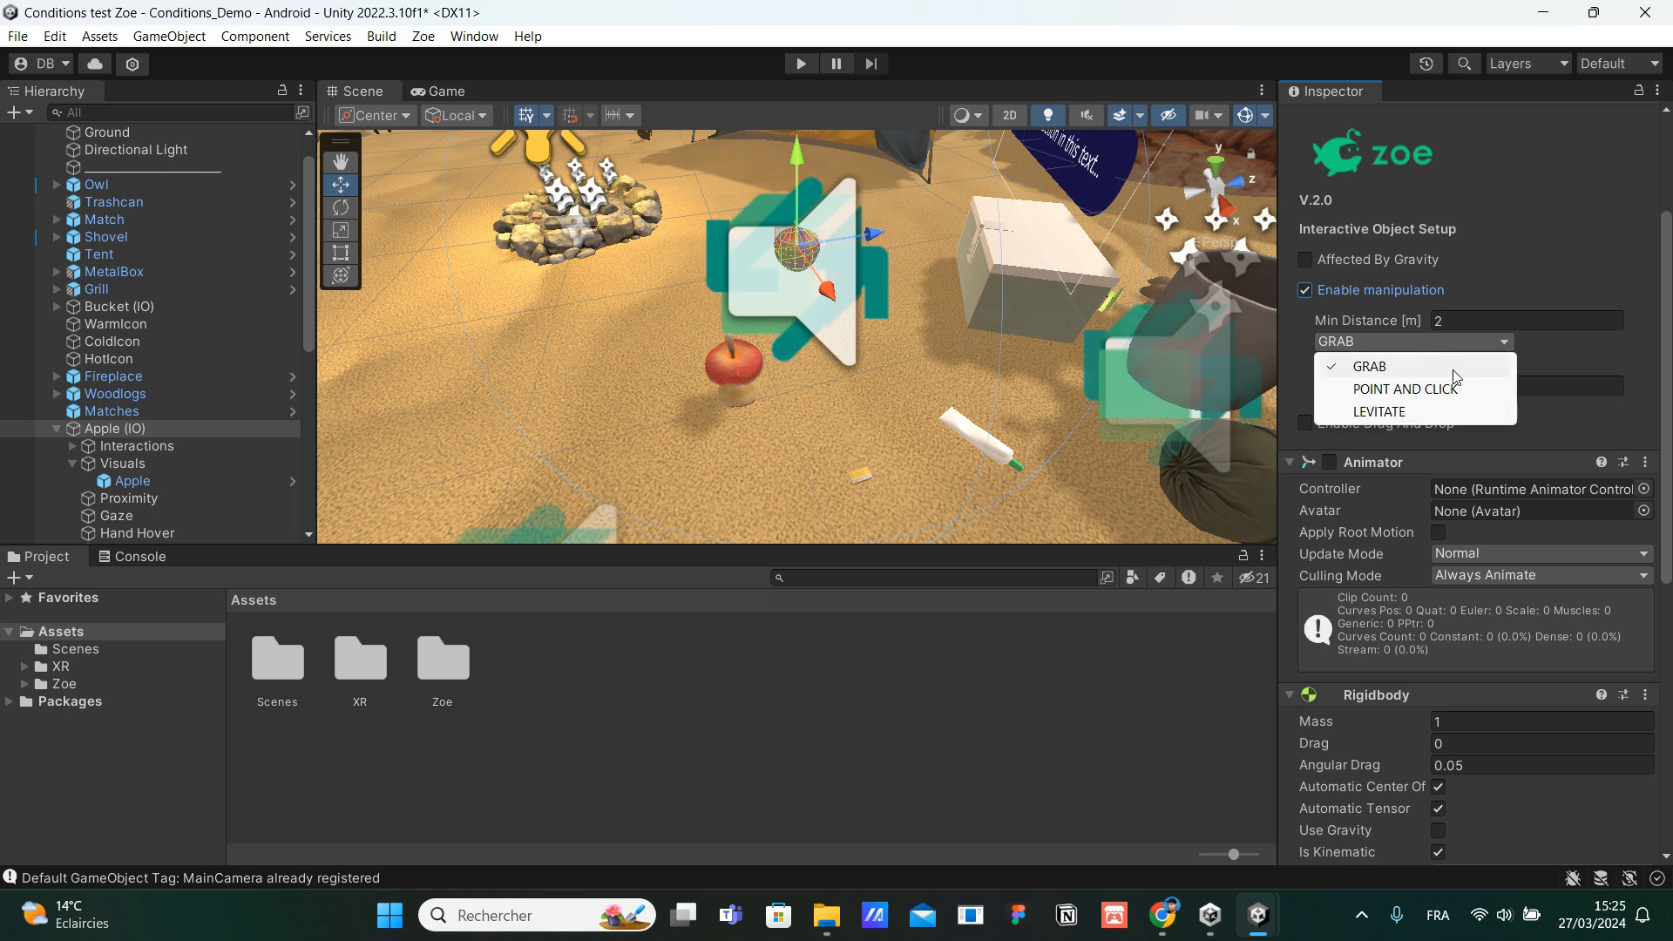
pyautogui.moveTo(1569, 355)
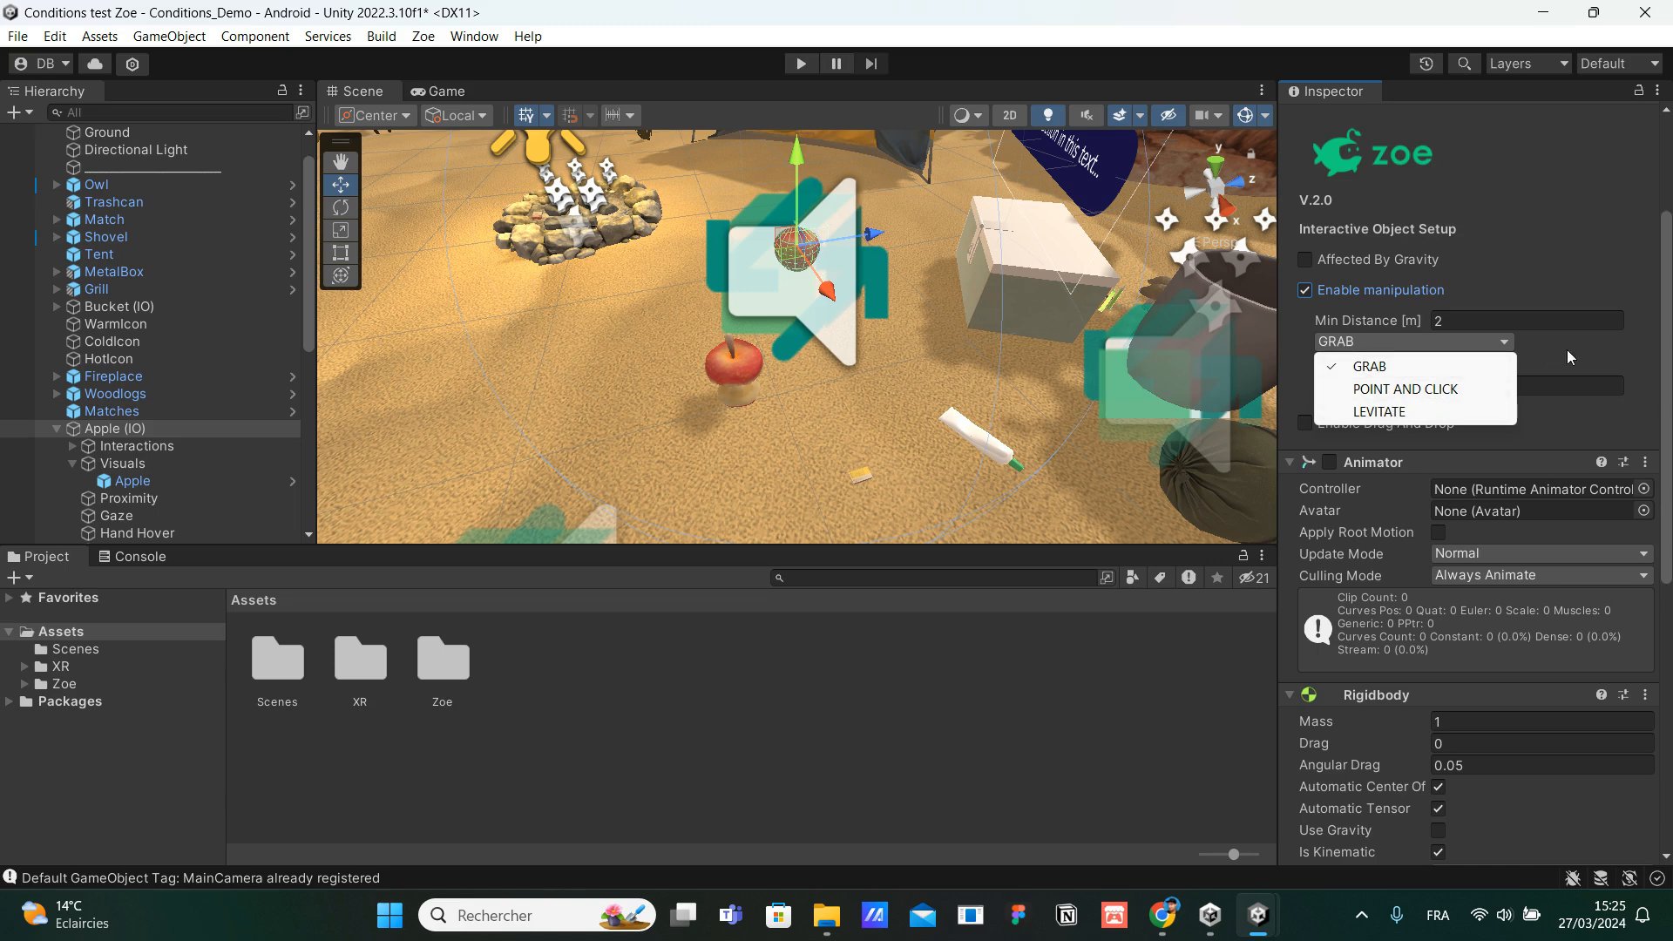
pyautogui.click(1370, 366)
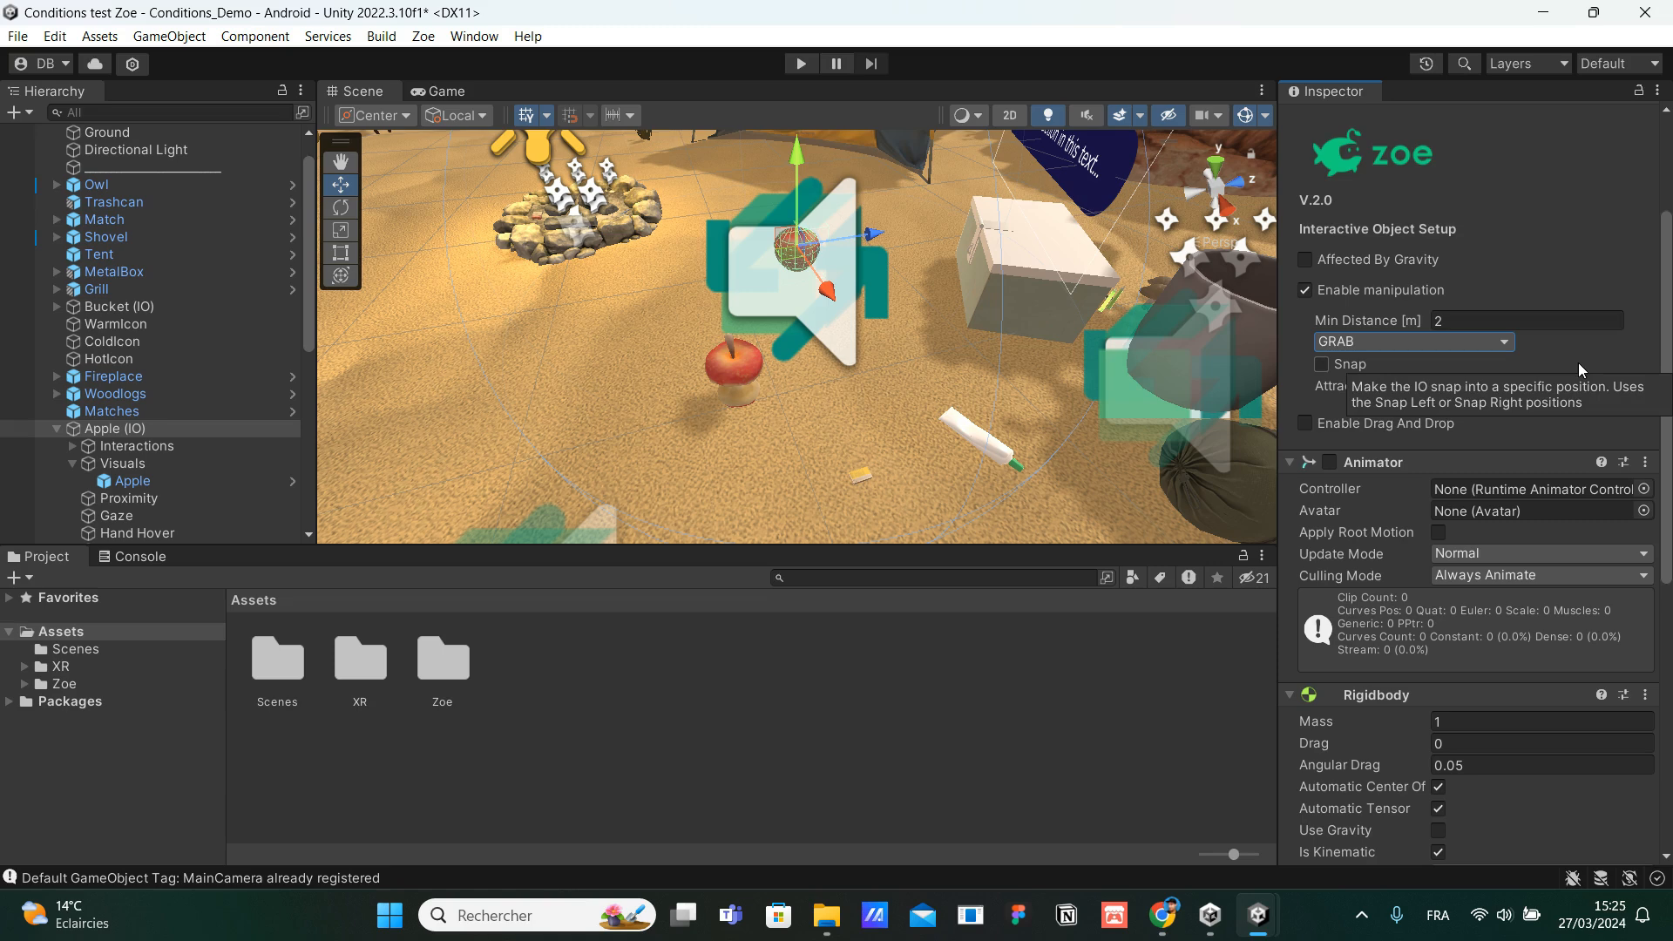
pyautogui.moveTo(1561, 279)
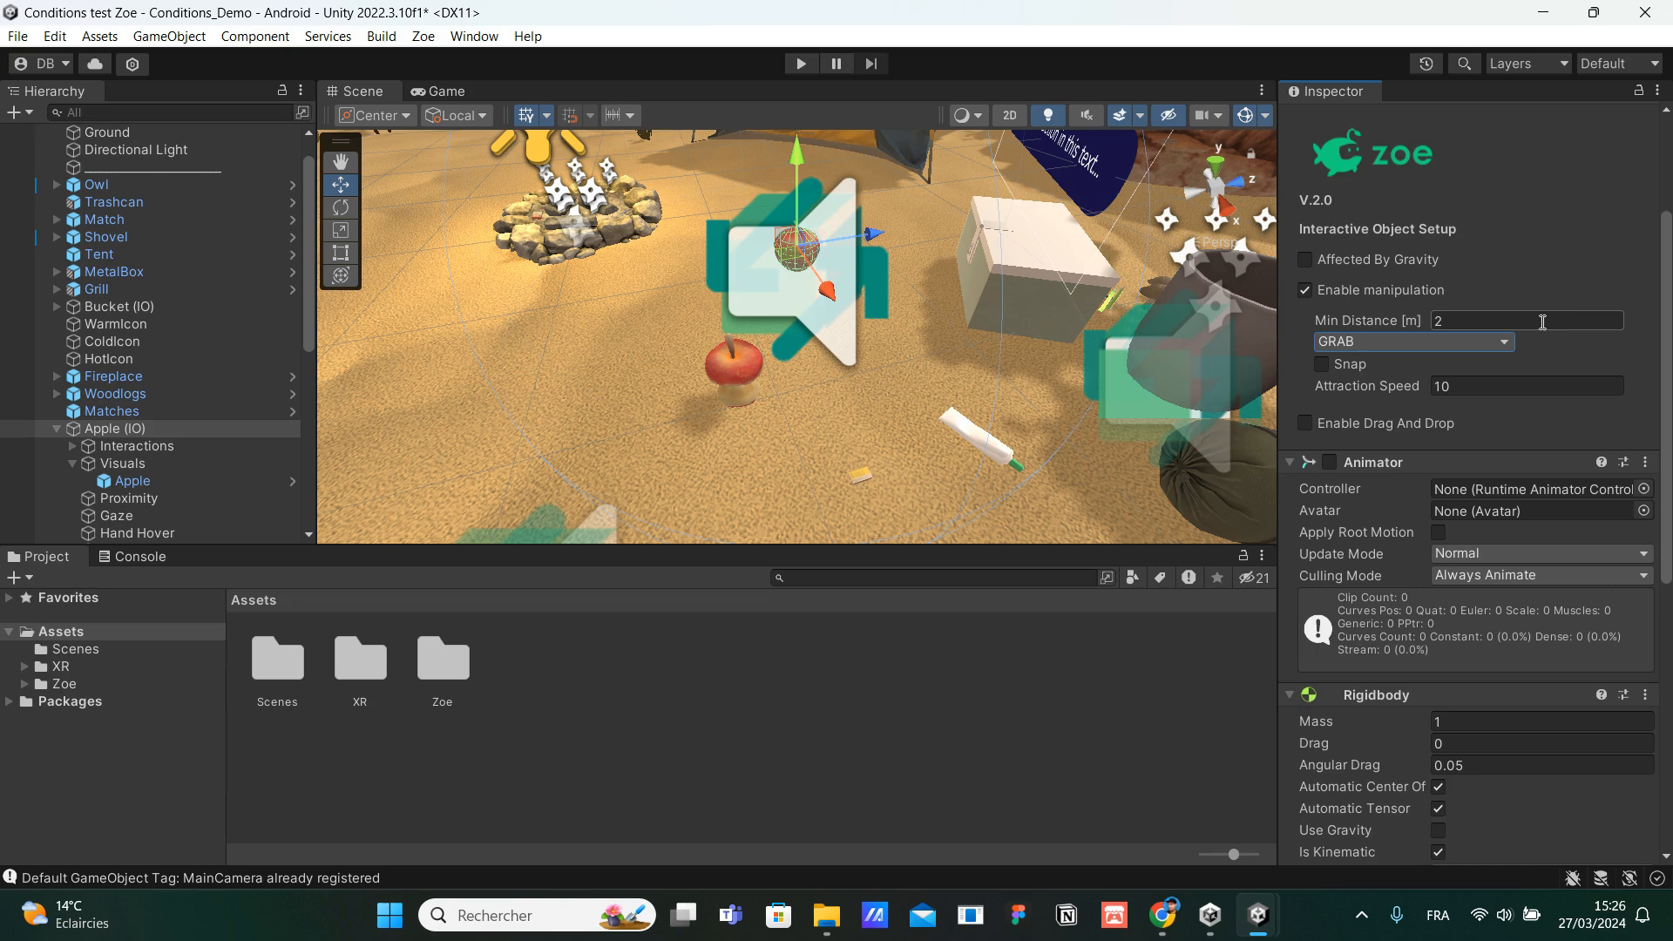
# Show the manipulation mode choices: GRAB, POINT AND CLICK and LEVITATE.
pyautogui.click(1304, 365)
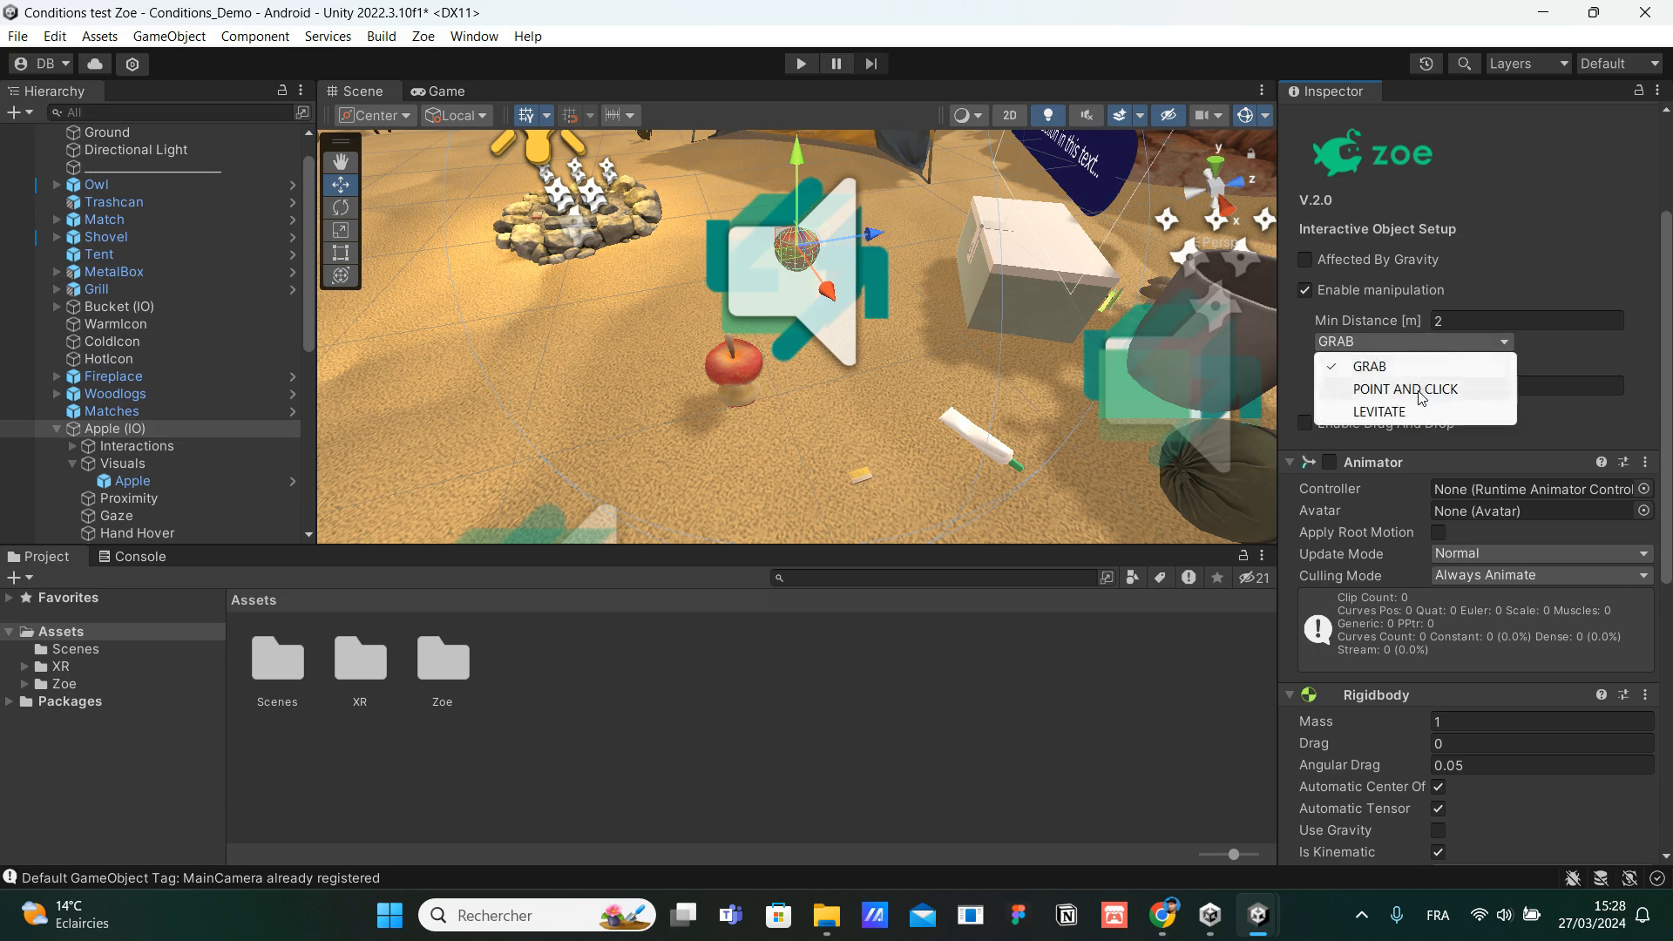
# Set the apple's manipulation mode to LEVITATE with Snap and min distance 2.
pyautogui.click(1405, 389)
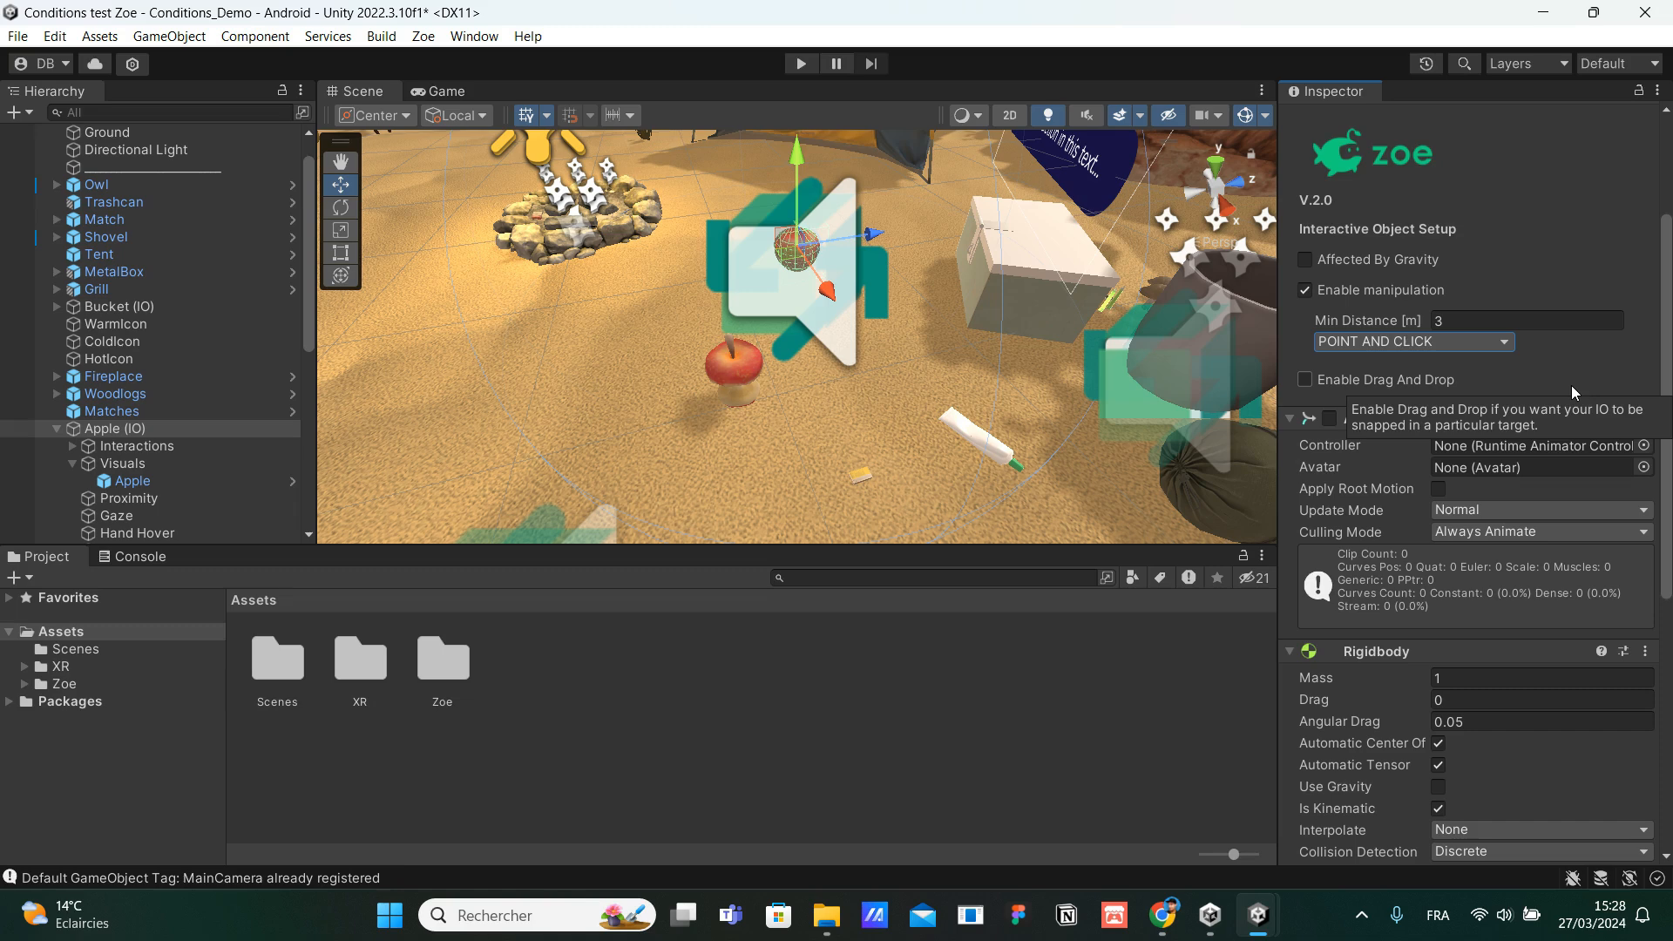
pyautogui.click(1409, 342)
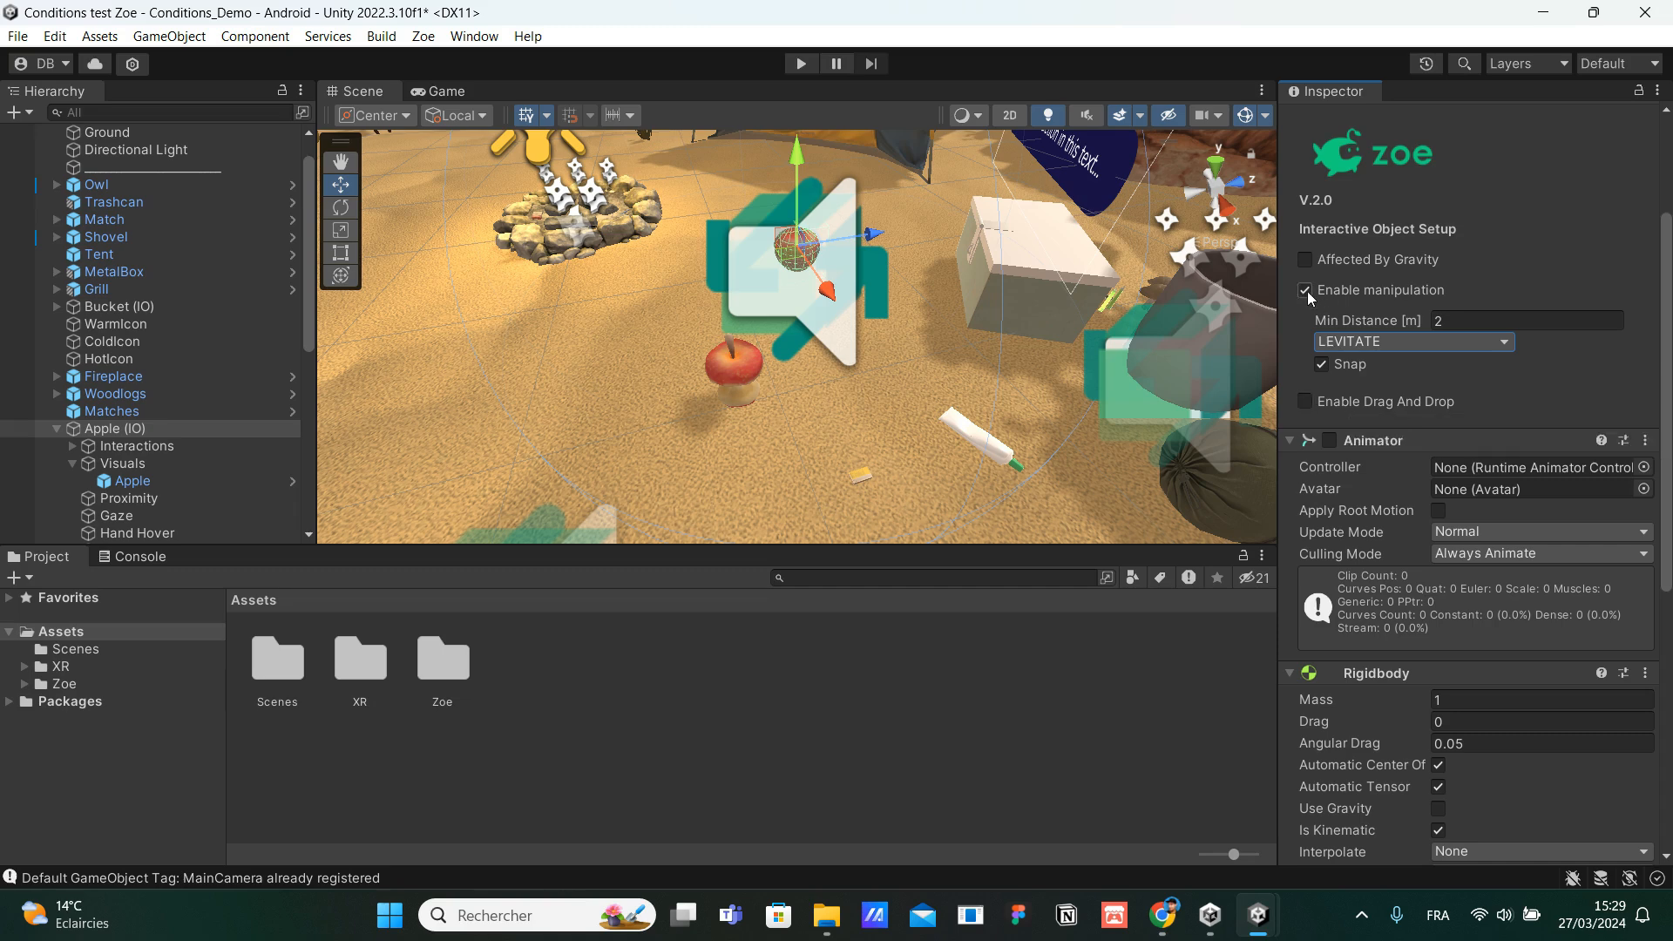
# Tick Enable Drag And Drop on the apple, then return to the Zoe help page in Chrome.
pyautogui.click(1306, 401)
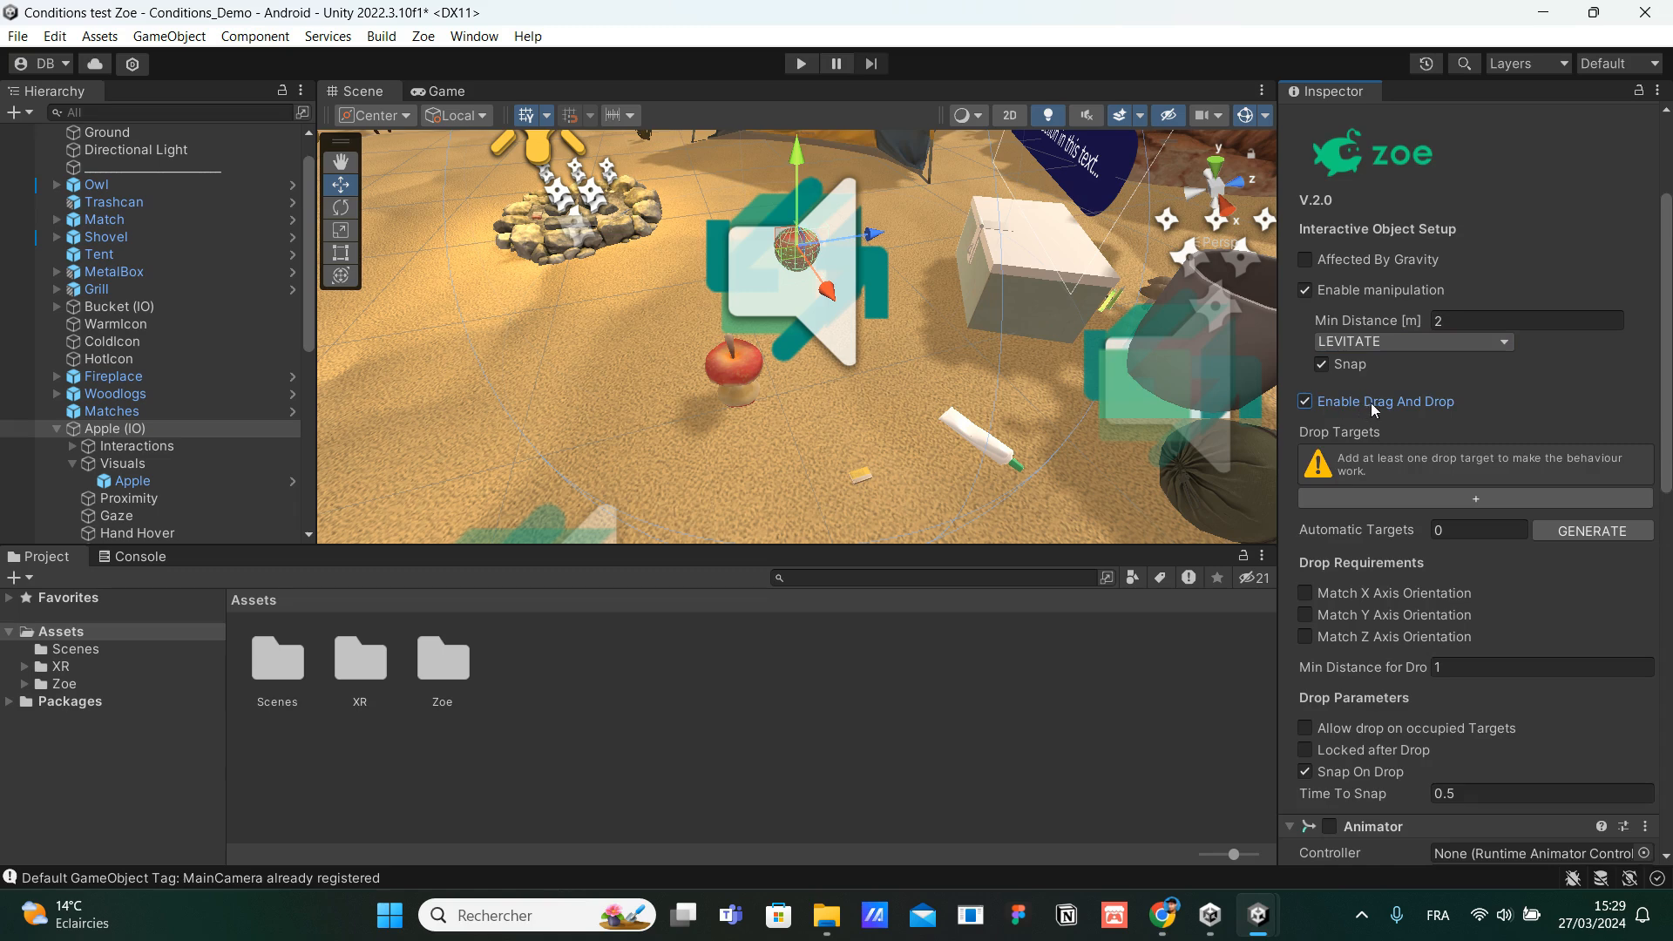
pyautogui.moveTo(1605, 406)
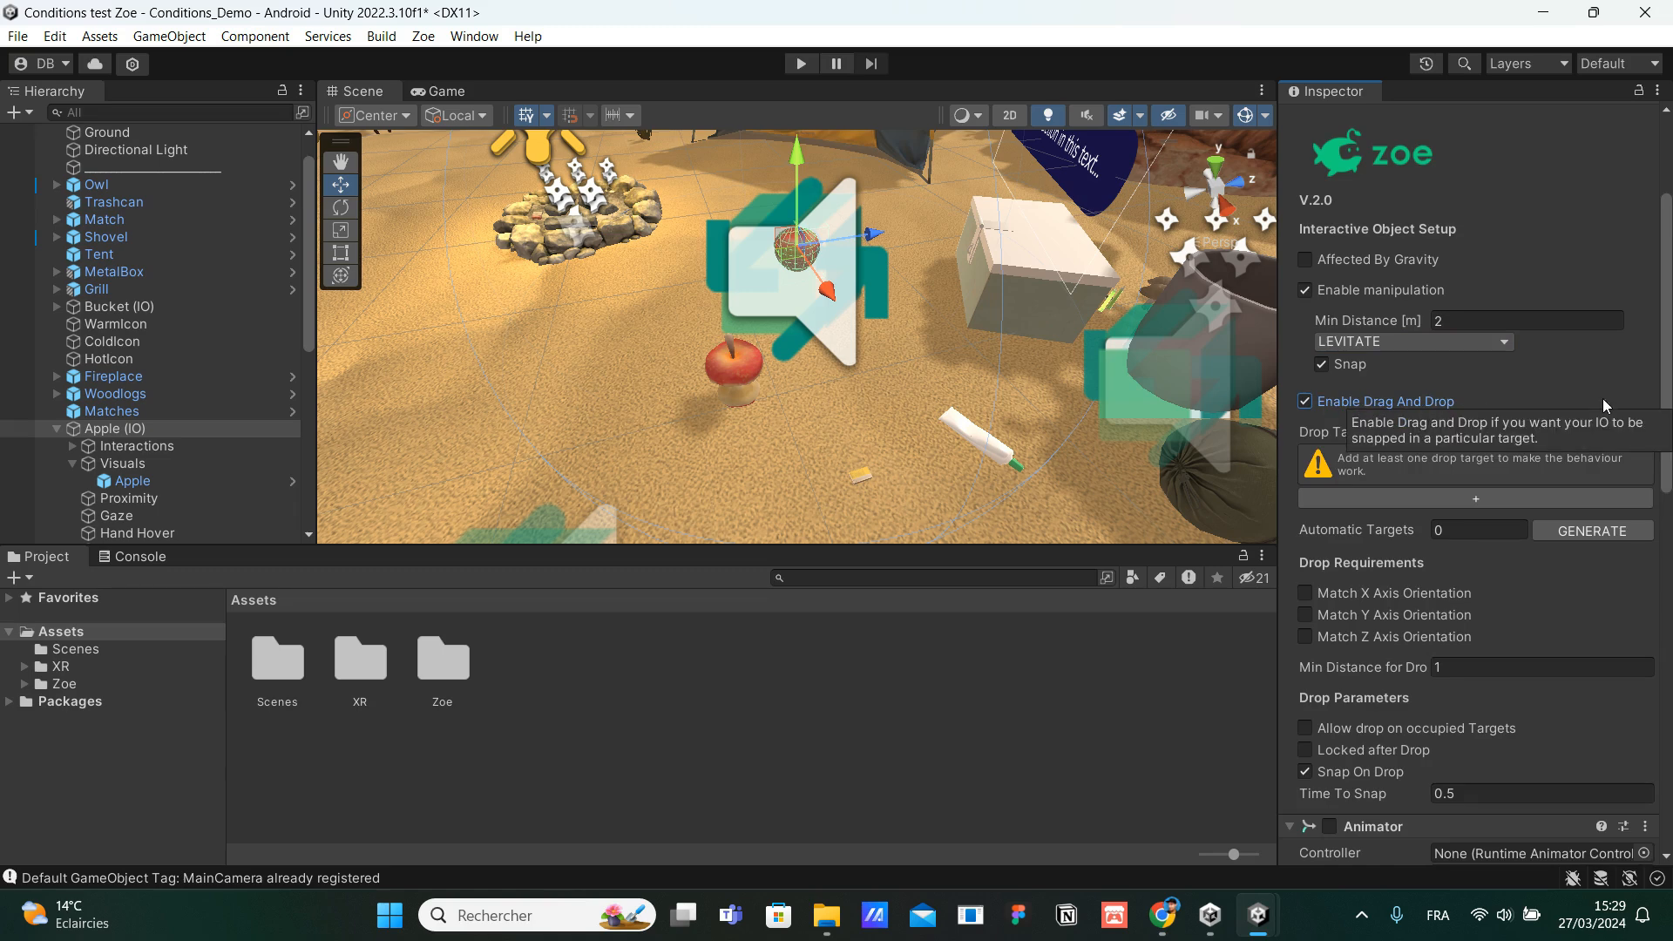
pyautogui.moveTo(1632, 392)
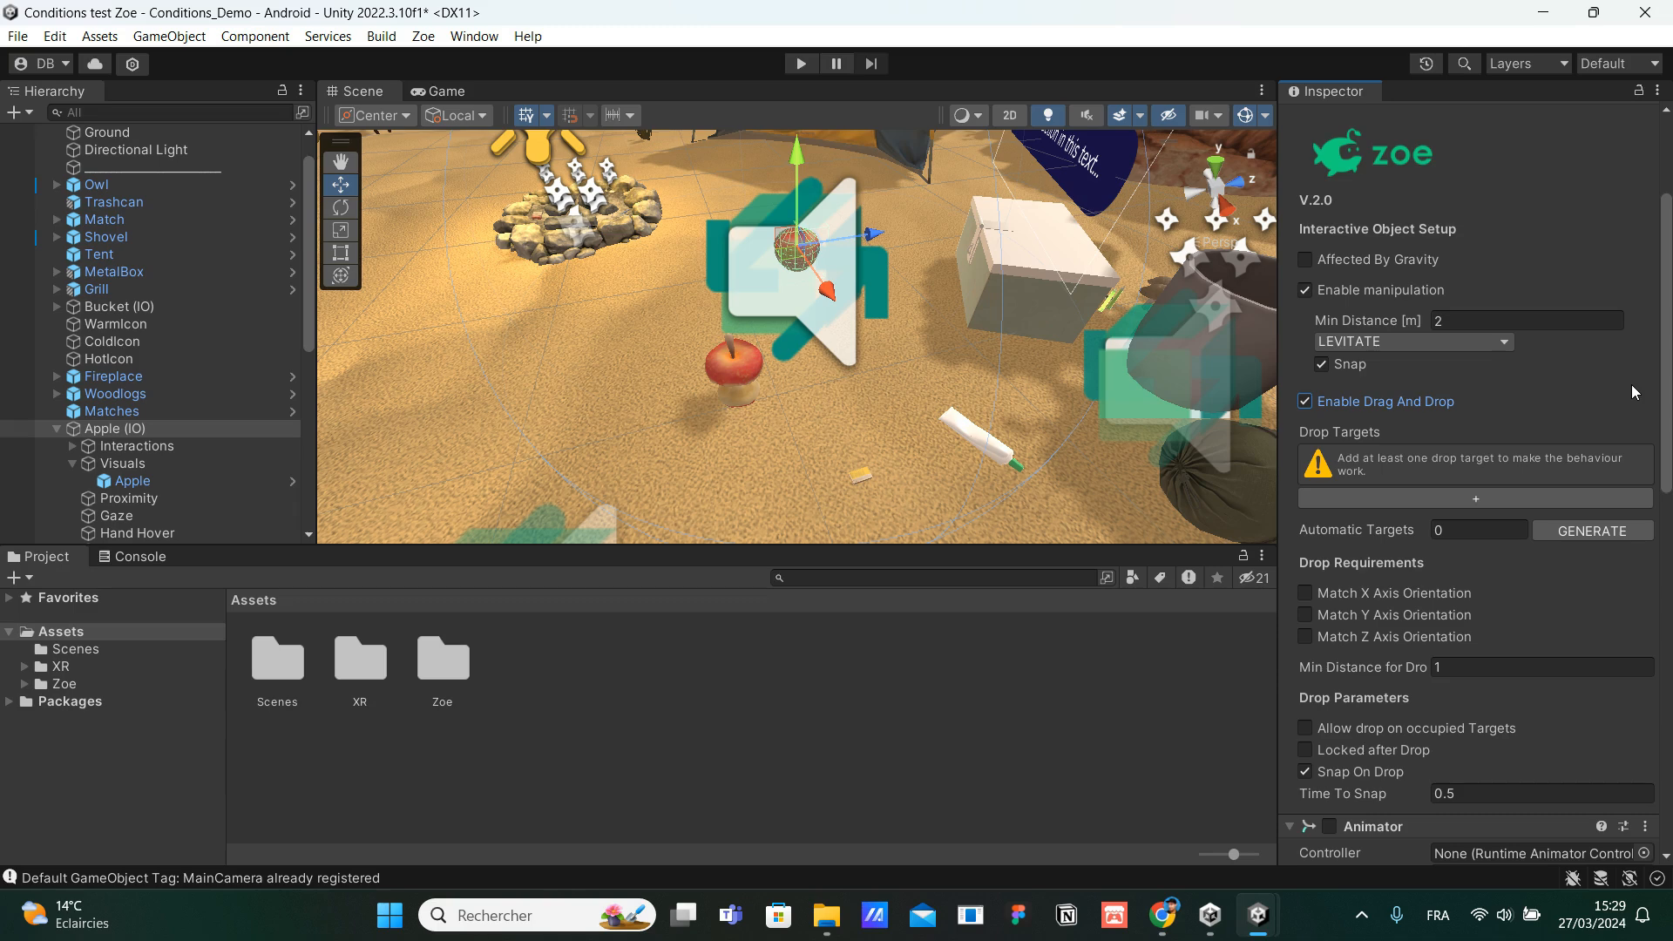
pyautogui.moveTo(1349, 466)
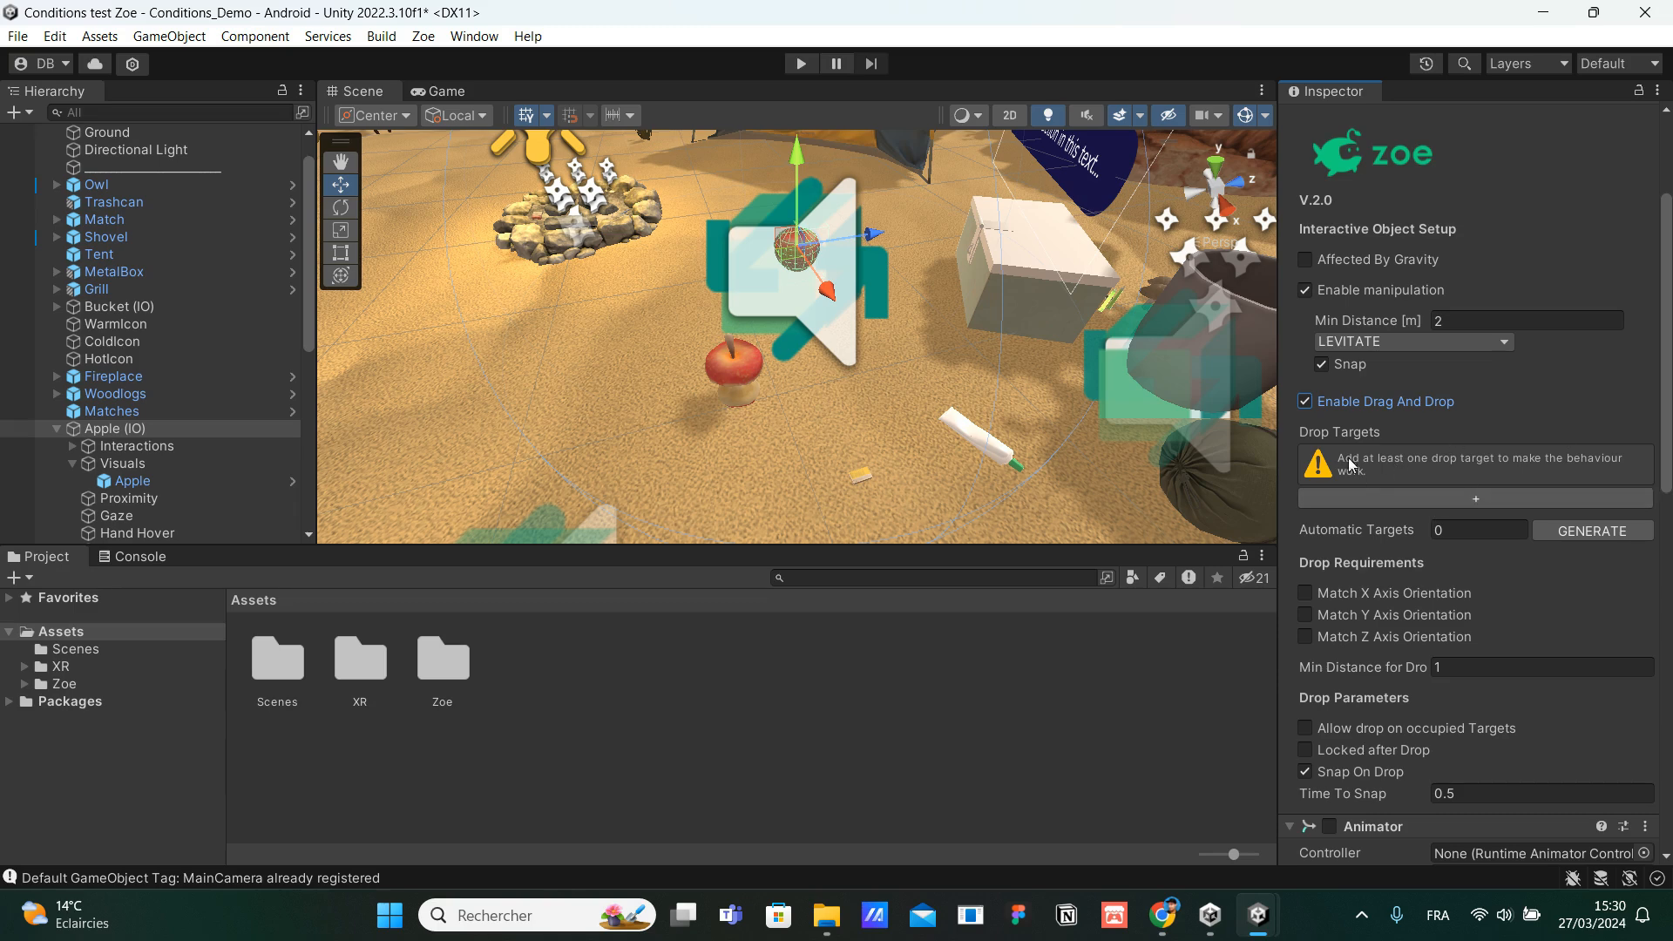
pyautogui.click(1160, 915)
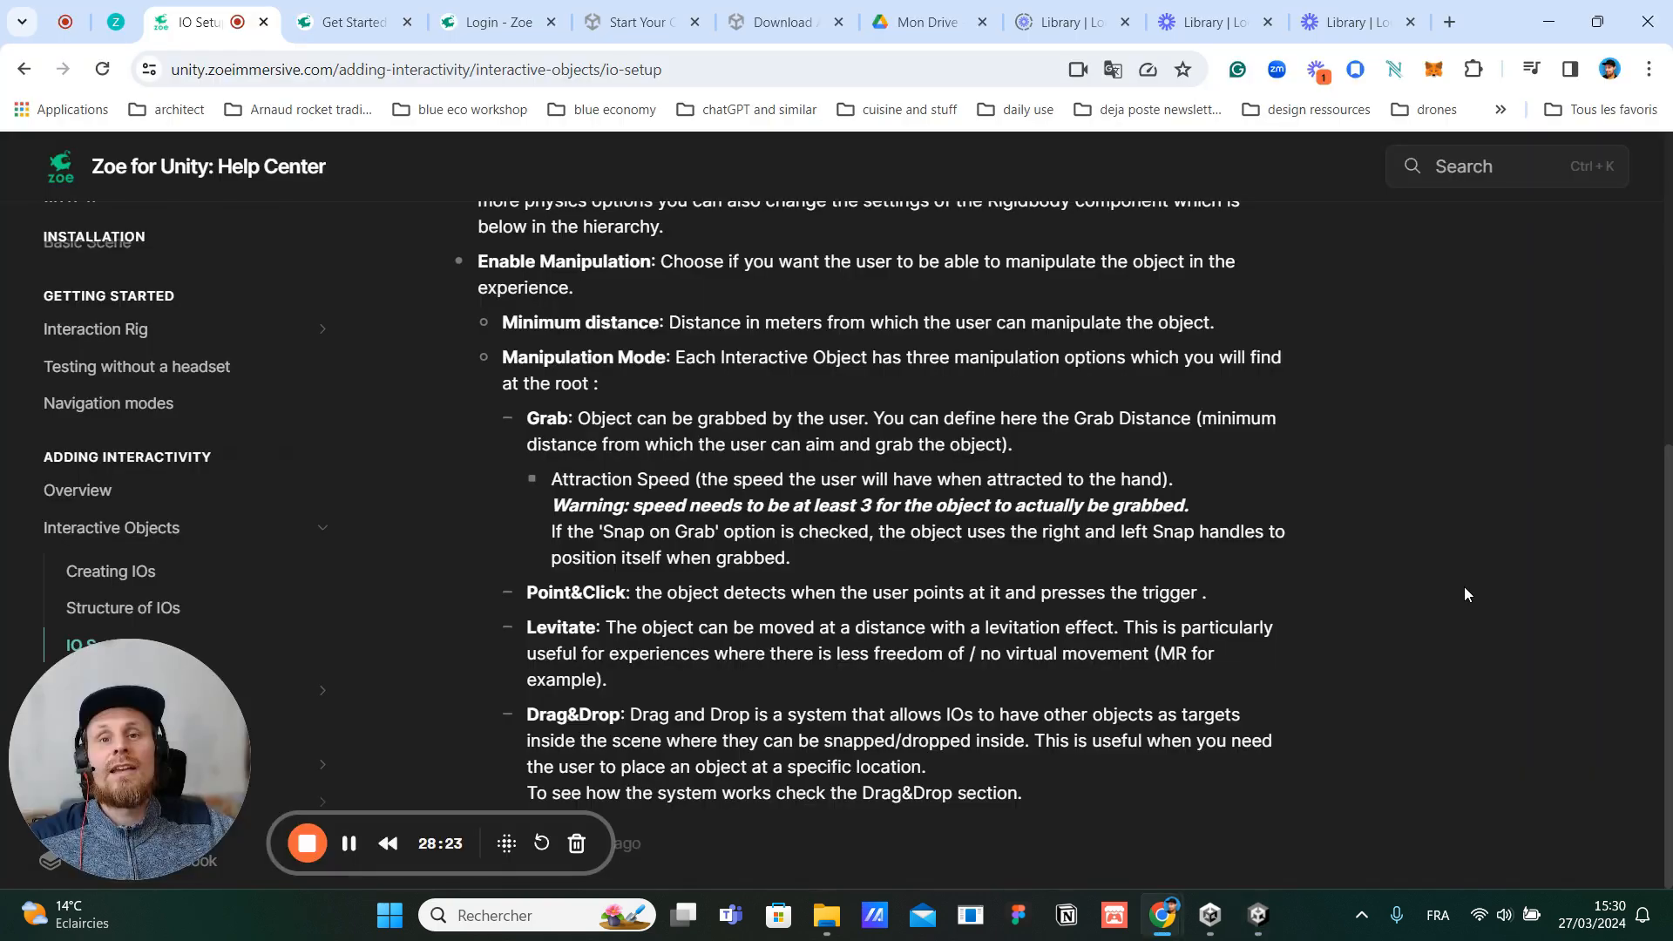